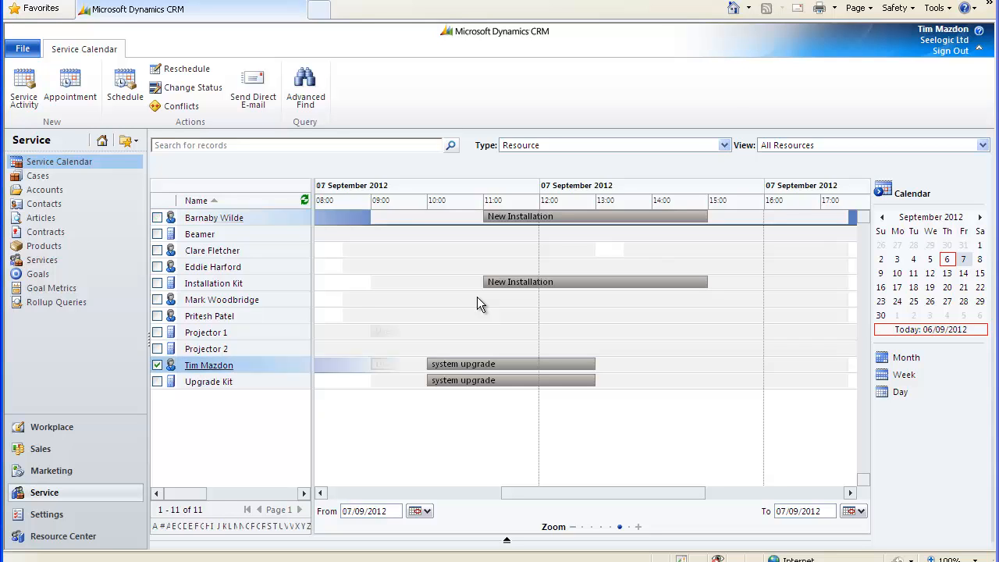
Step: Show 11 September 2012 on the service calendar, then reach Resource Groups under Settings > Business Management
left_click(914, 274)
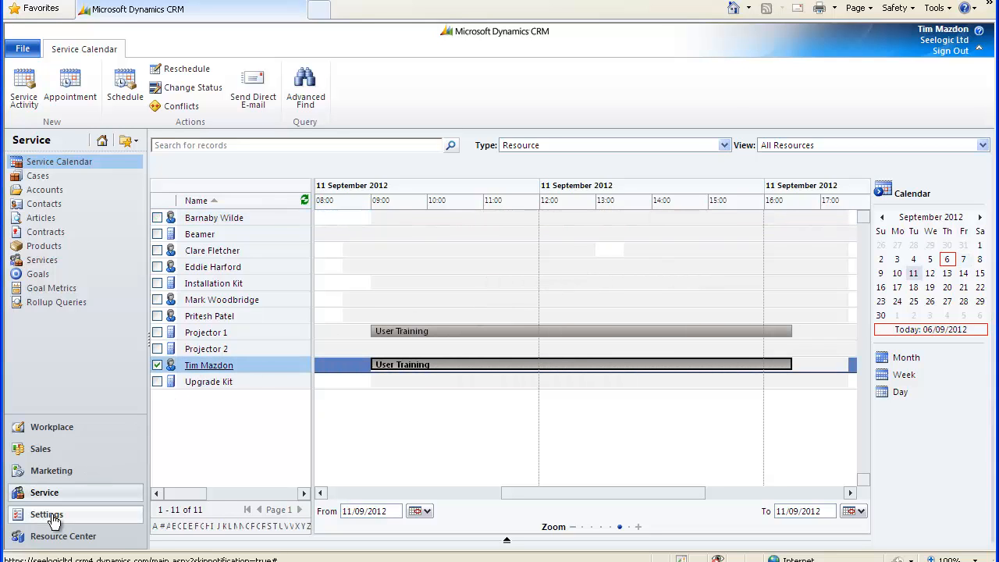
left_click(47, 513)
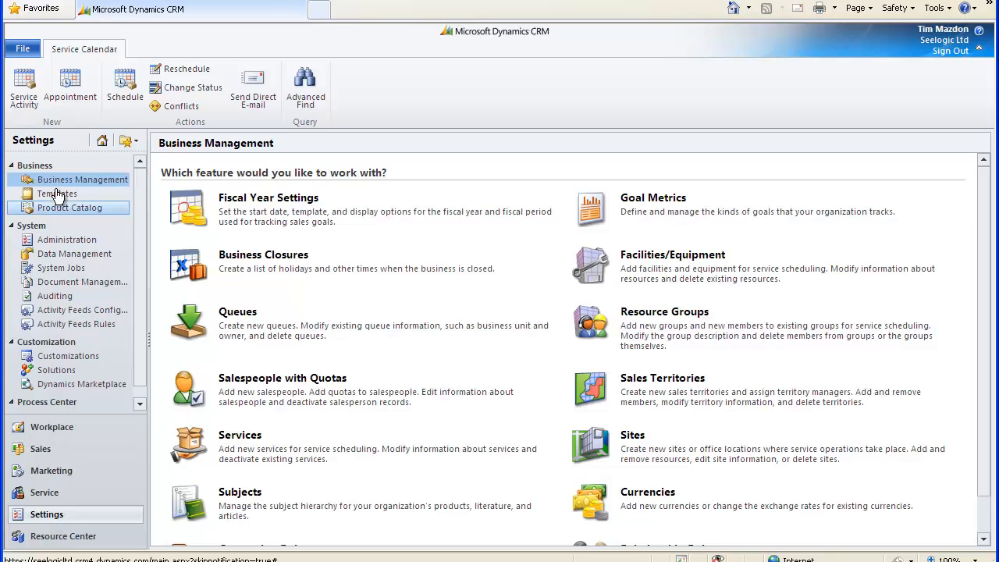
left_click(81, 178)
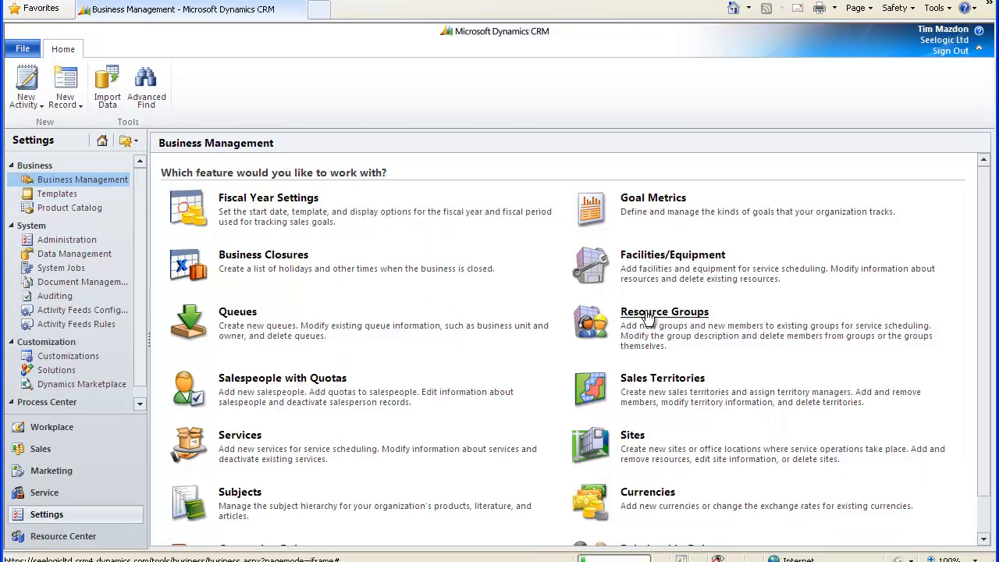
left_click(665, 312)
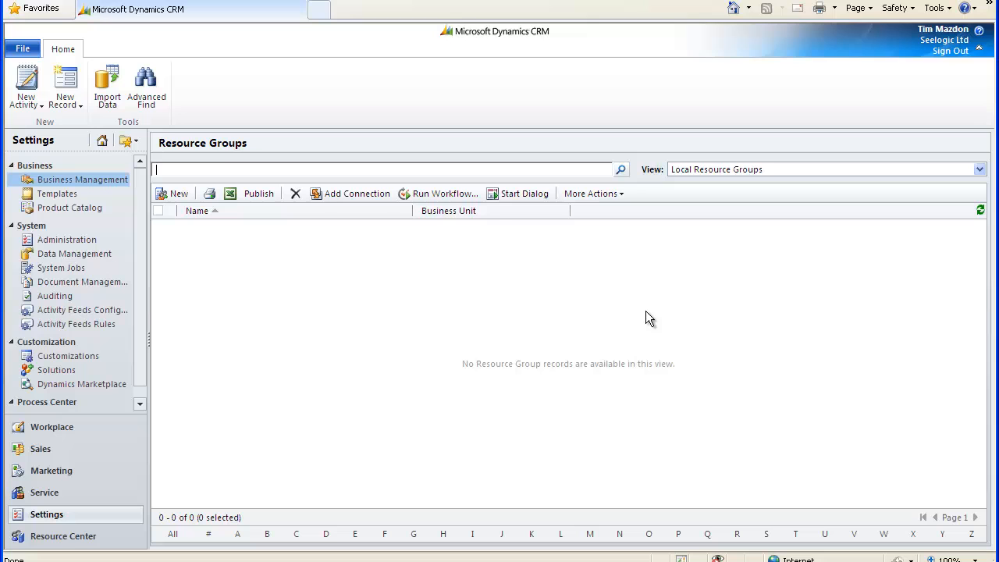
Step: Create a resource group named Trainers, save it, and show its empty Resources list
left_click(172, 194)
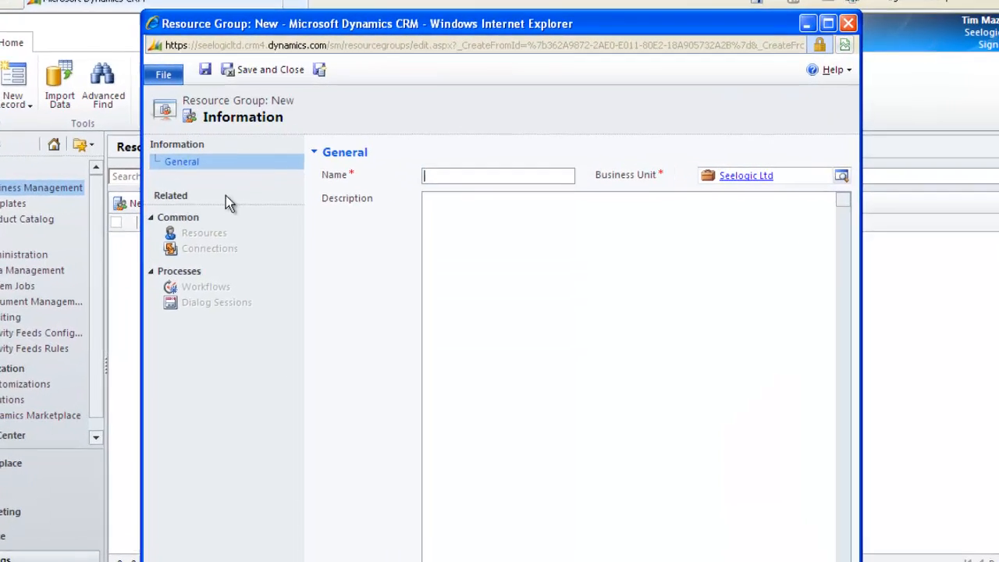
type("Tra")
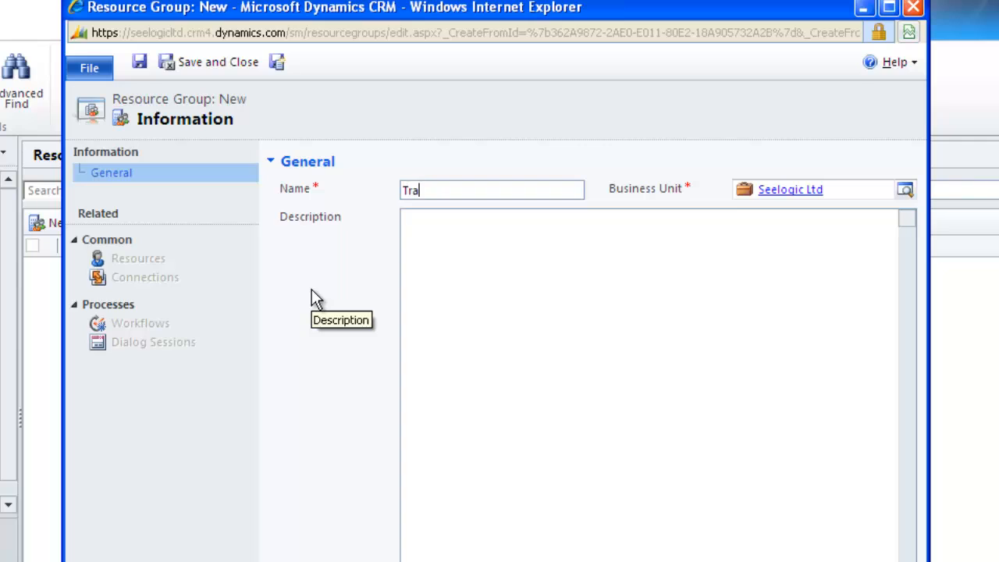
type("iners")
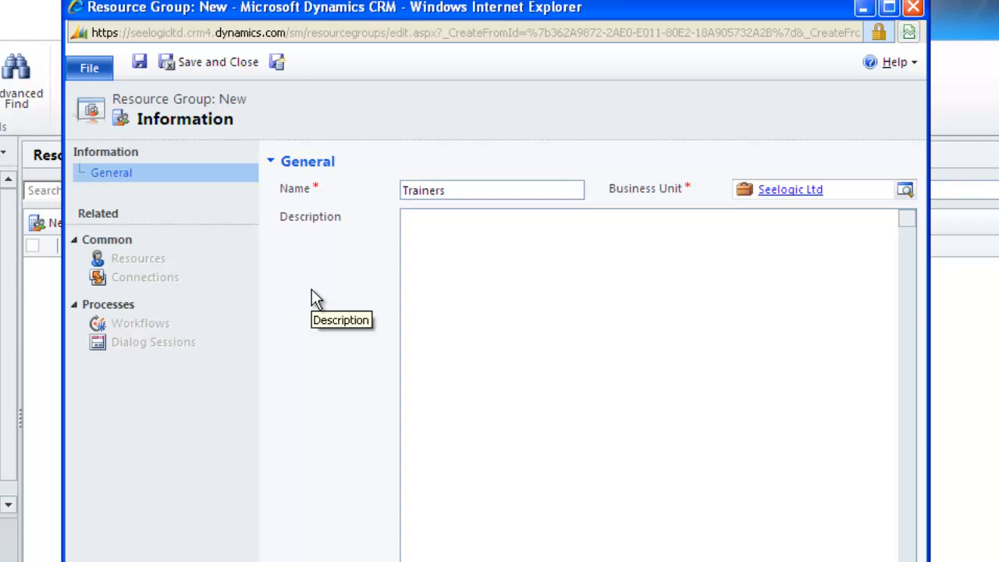
mouse_move(139, 63)
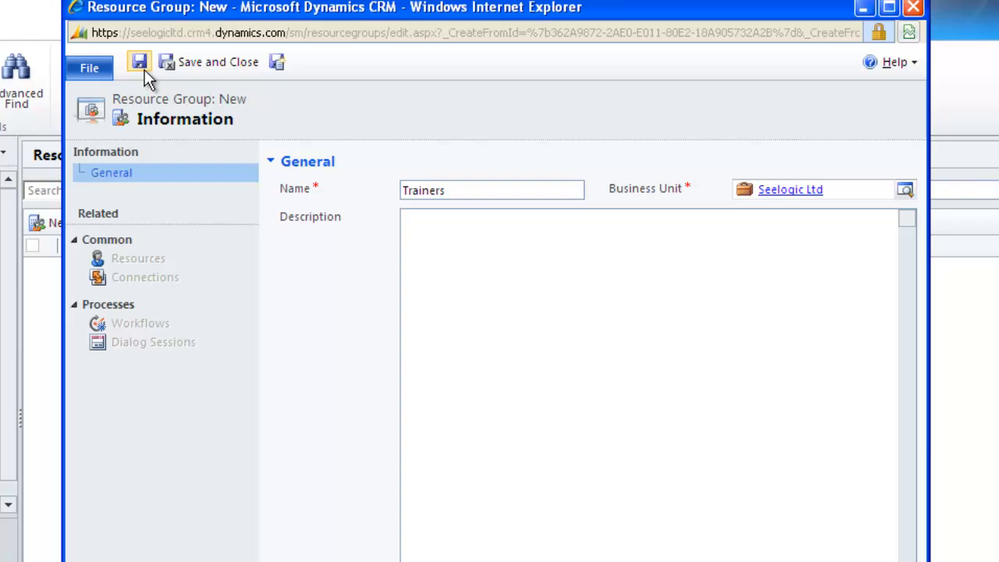
left_click(139, 63)
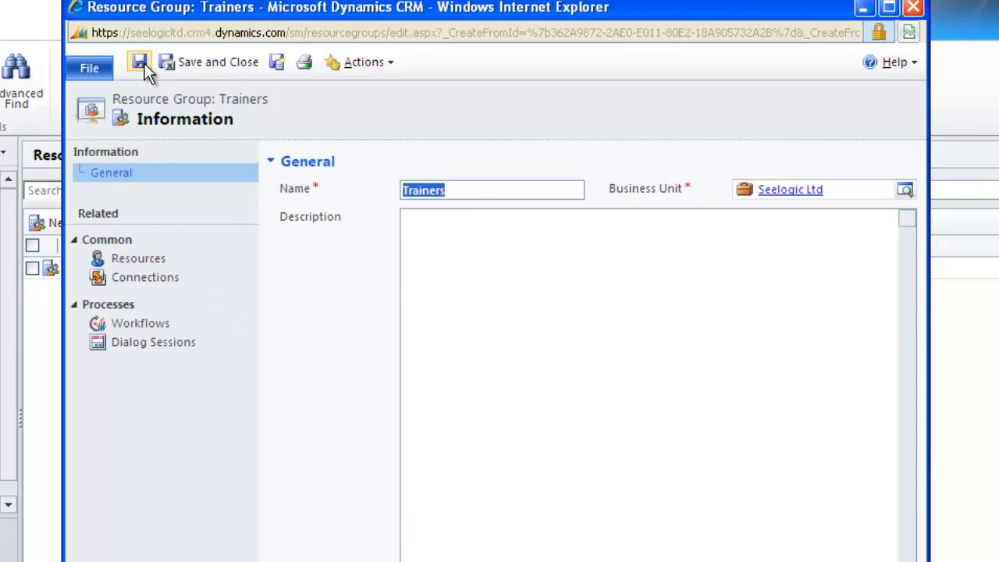
mouse_move(137, 259)
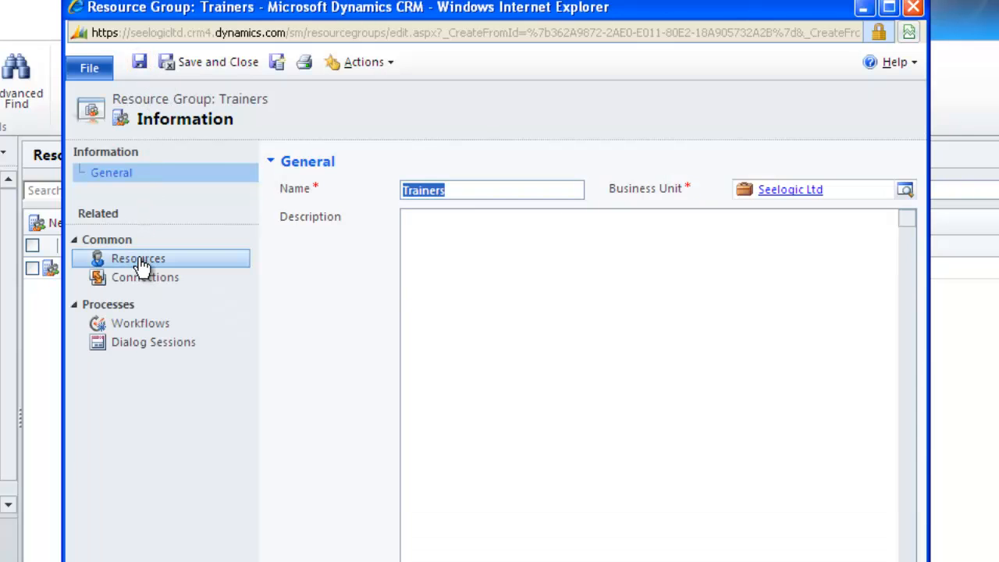
left_click(137, 260)
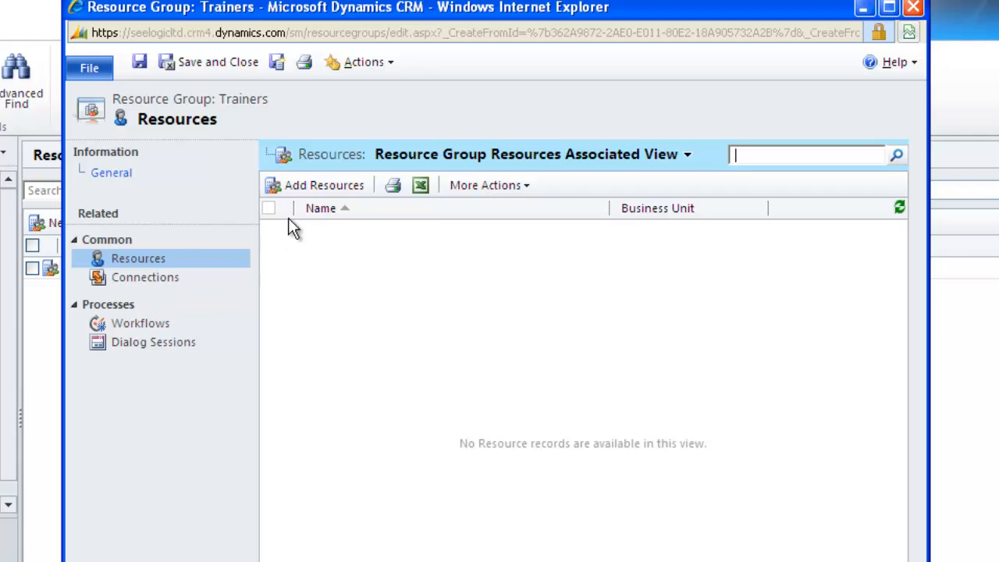
left_click(325, 184)
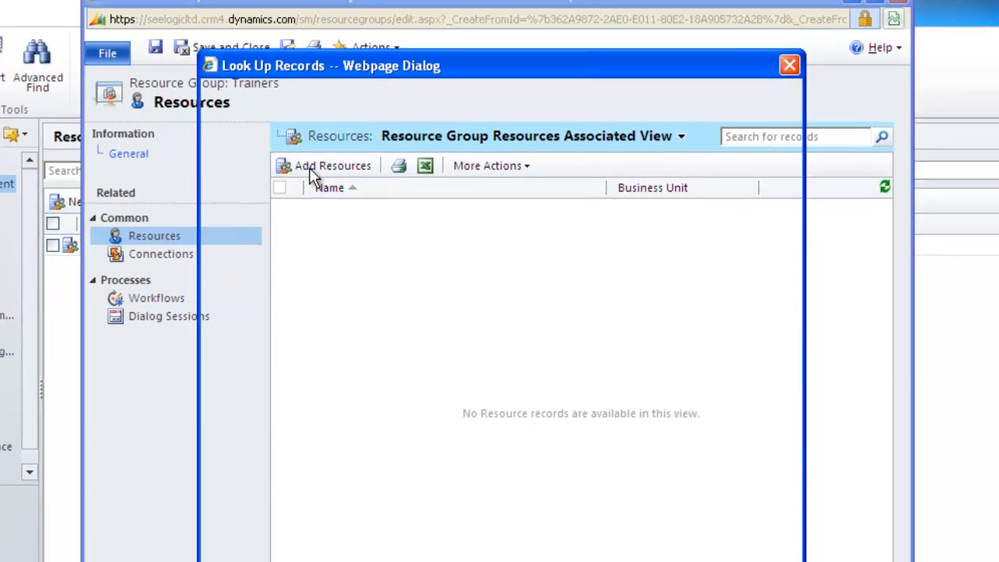
left_click(333, 166)
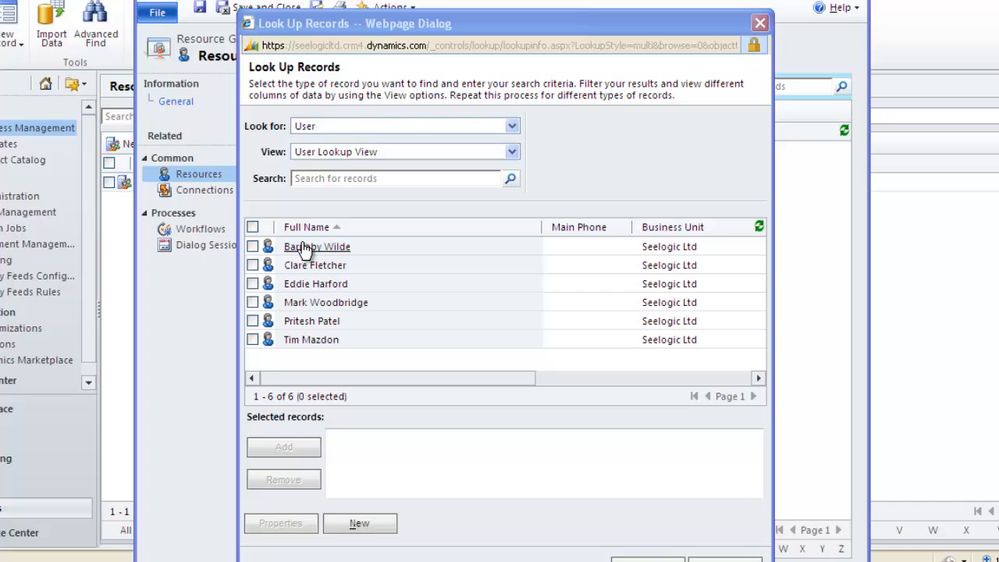
mouse_move(303, 307)
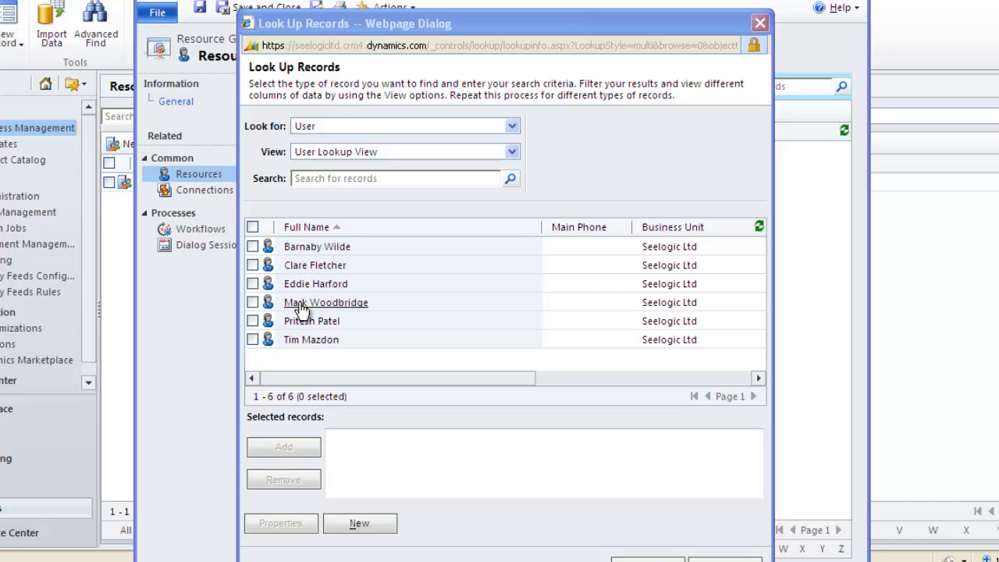
left_click(253, 338)
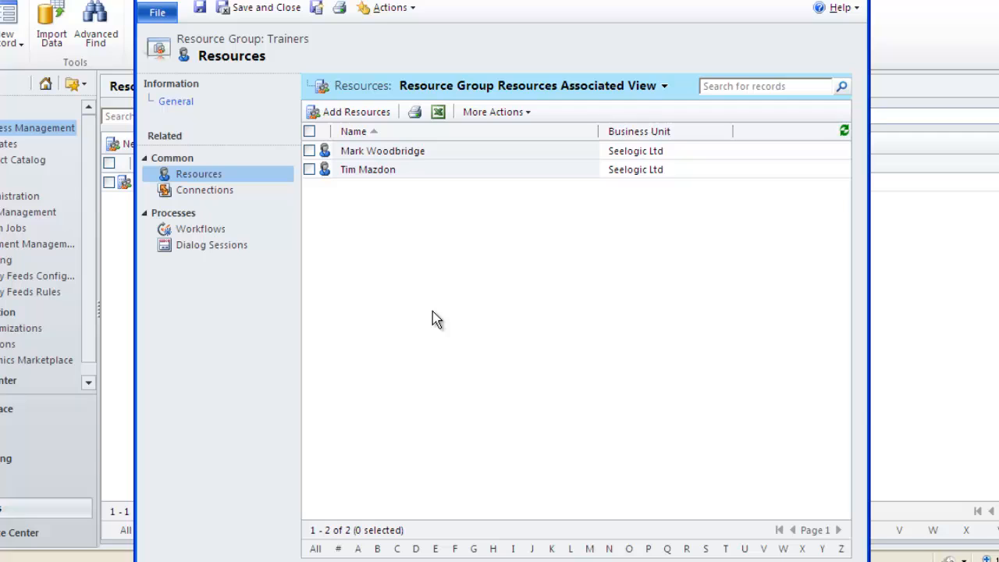
mouse_move(258, 6)
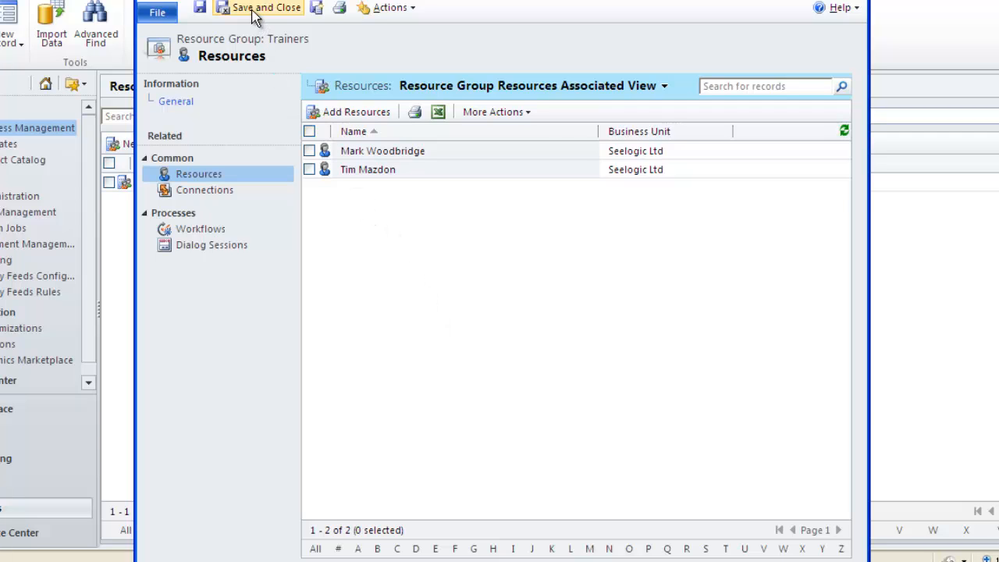
Step: Save and close Trainers, then search Business Management with Look for set to Resource Group
left_click(259, 6)
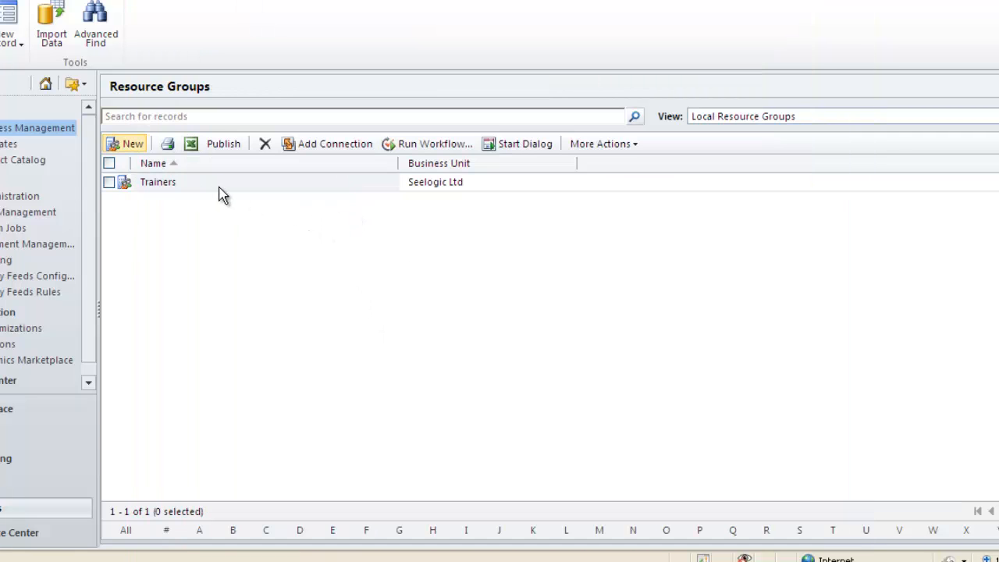
mouse_move(157, 181)
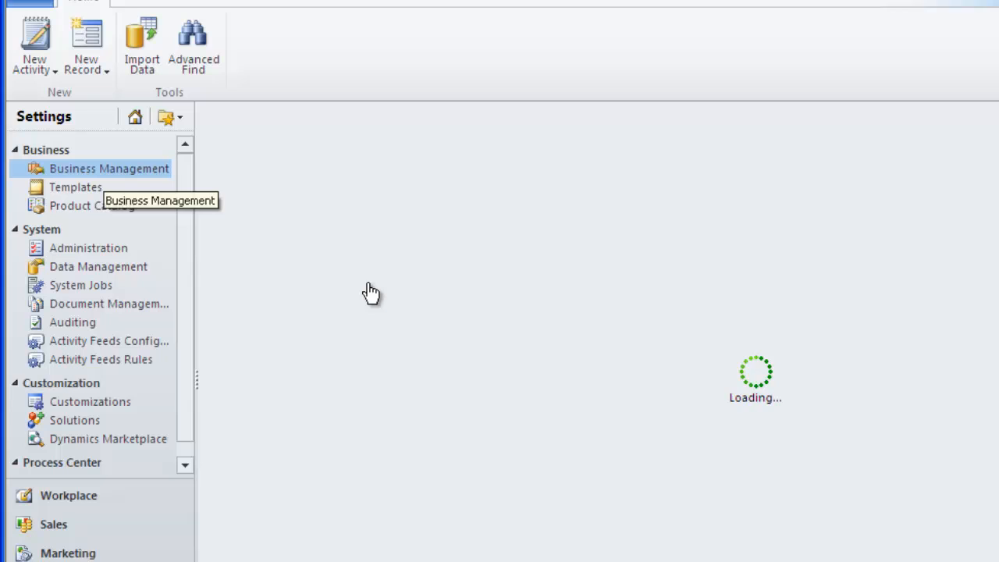
left_click(109, 168)
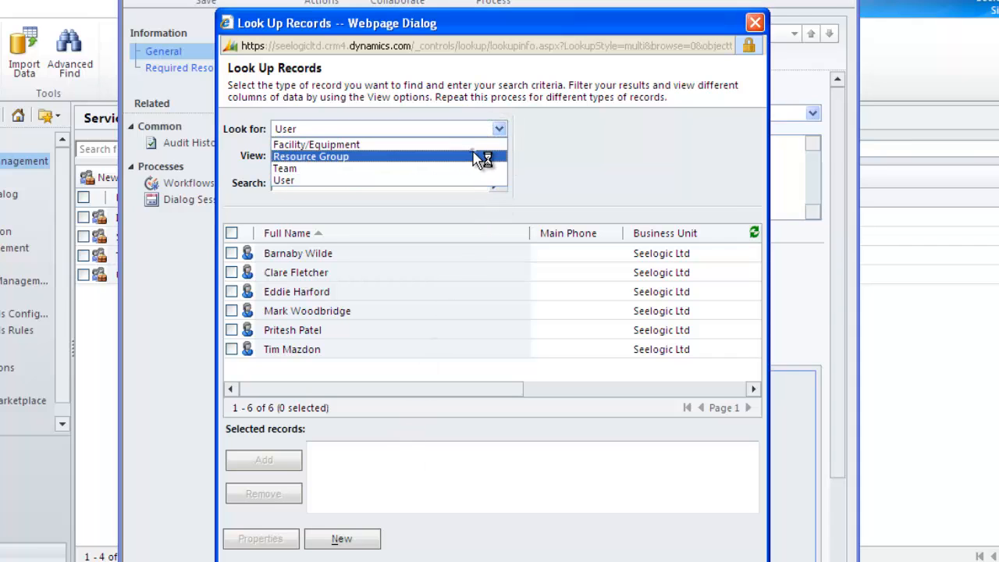
left_click(311, 156)
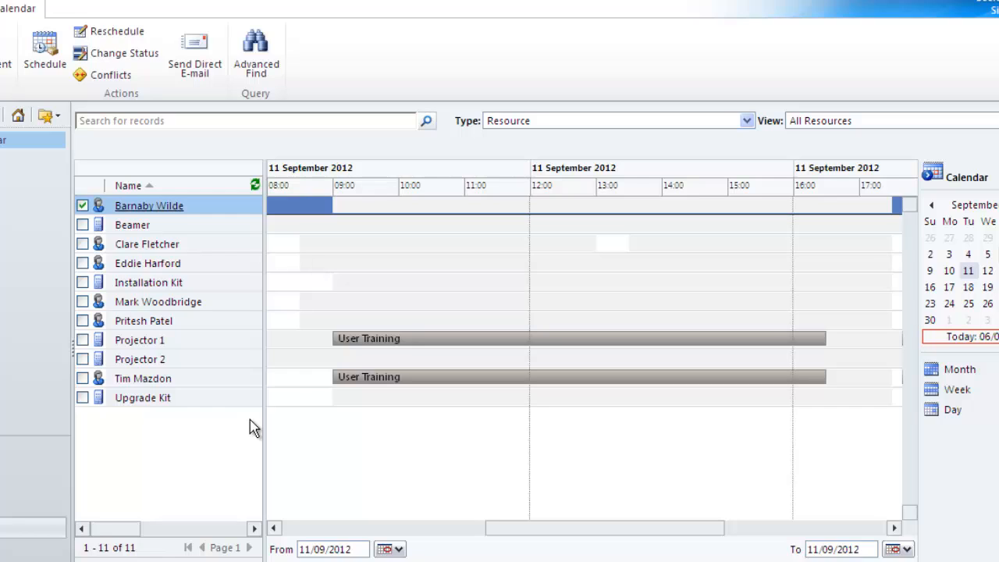
mouse_move(144, 379)
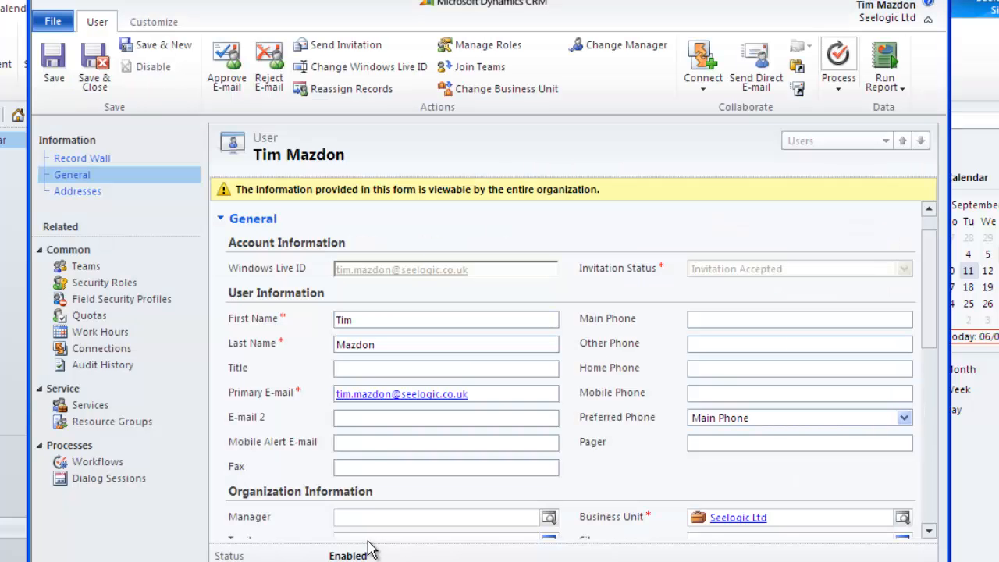
left_click(100, 331)
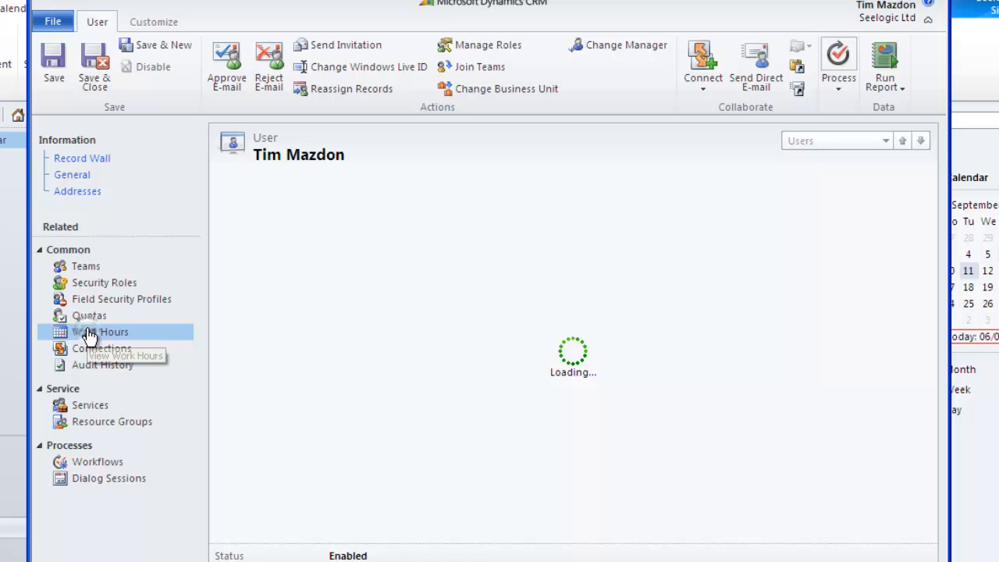
left_click(100, 331)
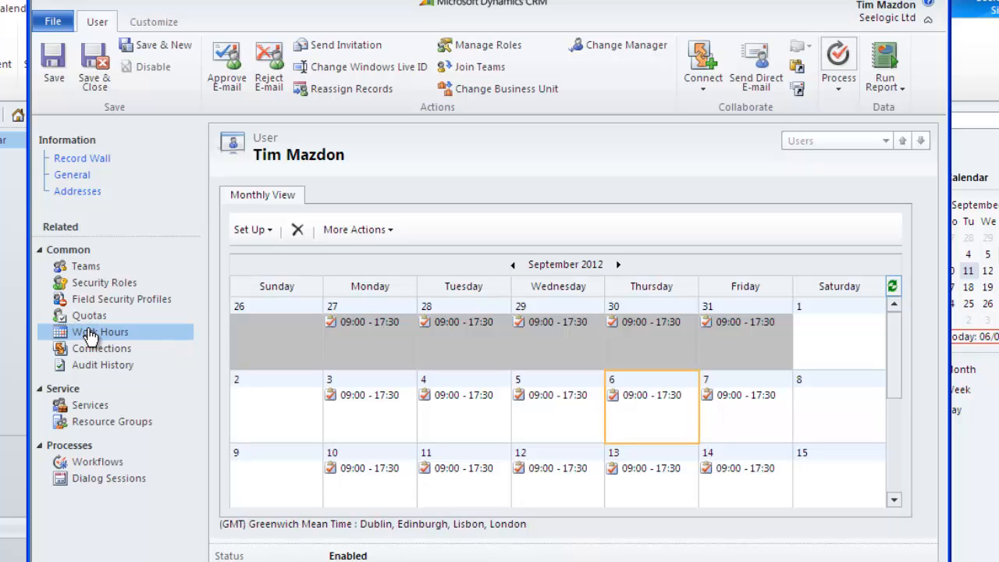
mouse_move(275, 248)
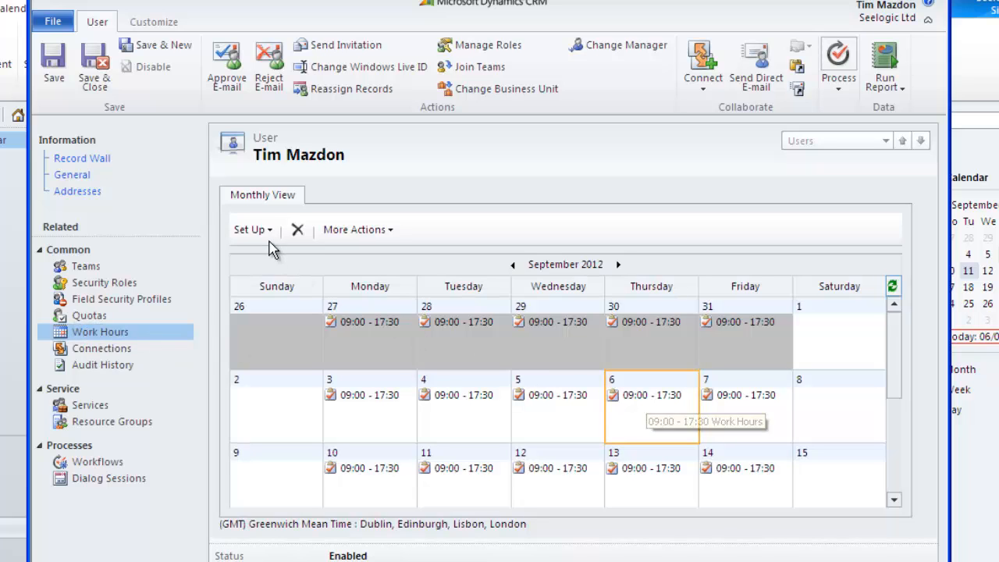
left_click(250, 228)
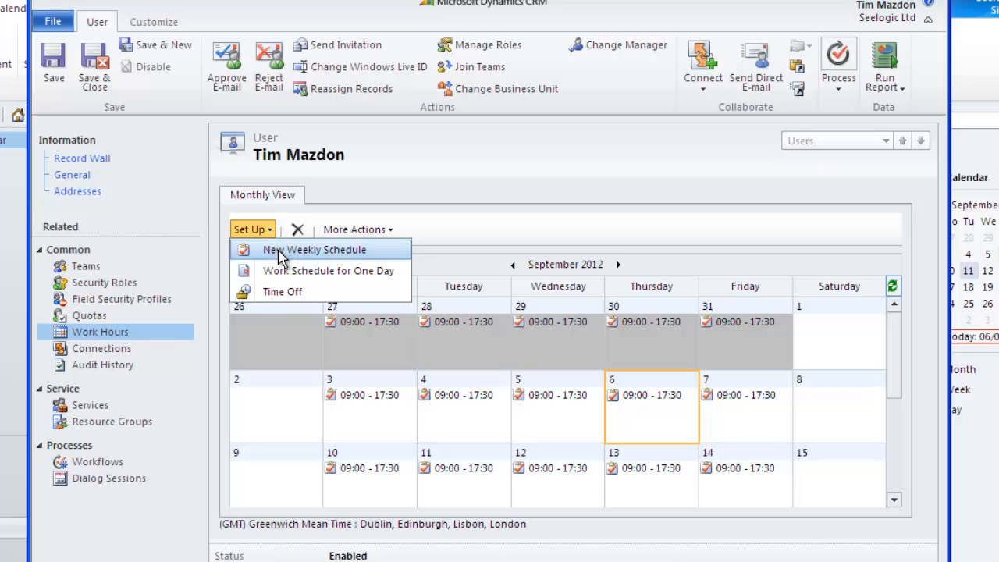
Step: Set a weekly schedule of 08:00–17:00 every day from 06/09/2012 with service restrictions checked
left_click(315, 250)
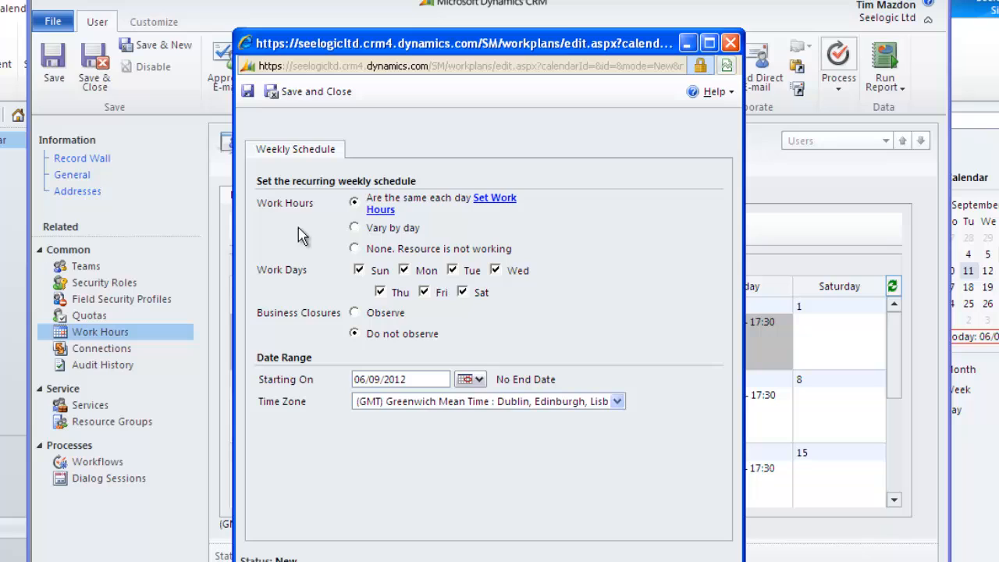
mouse_move(455, 256)
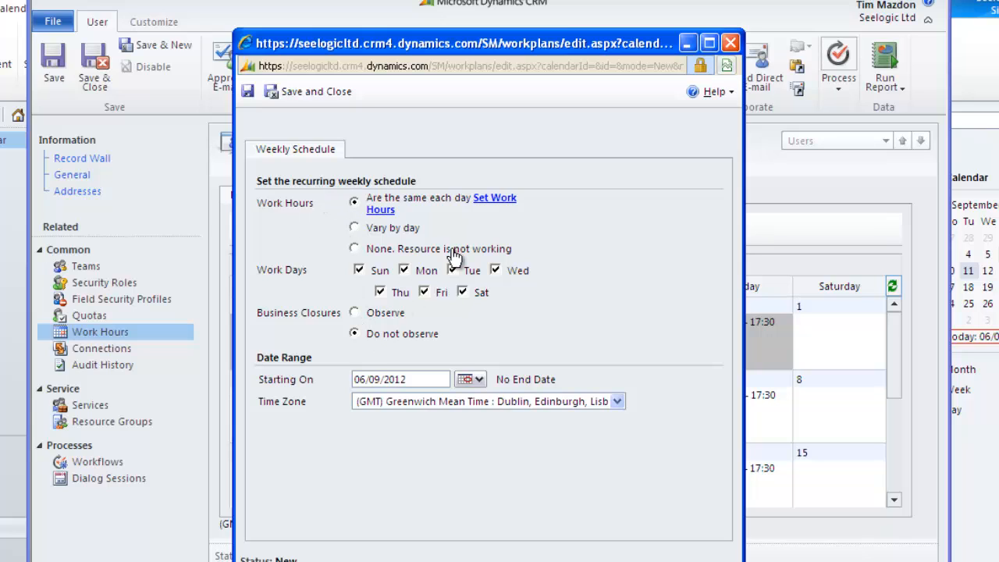
mouse_move(495, 197)
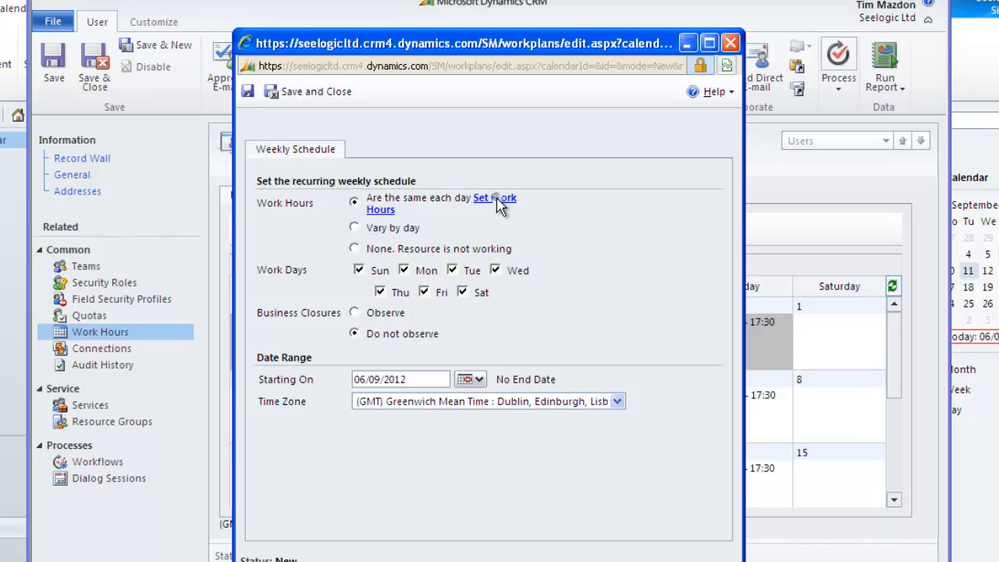
left_click(493, 197)
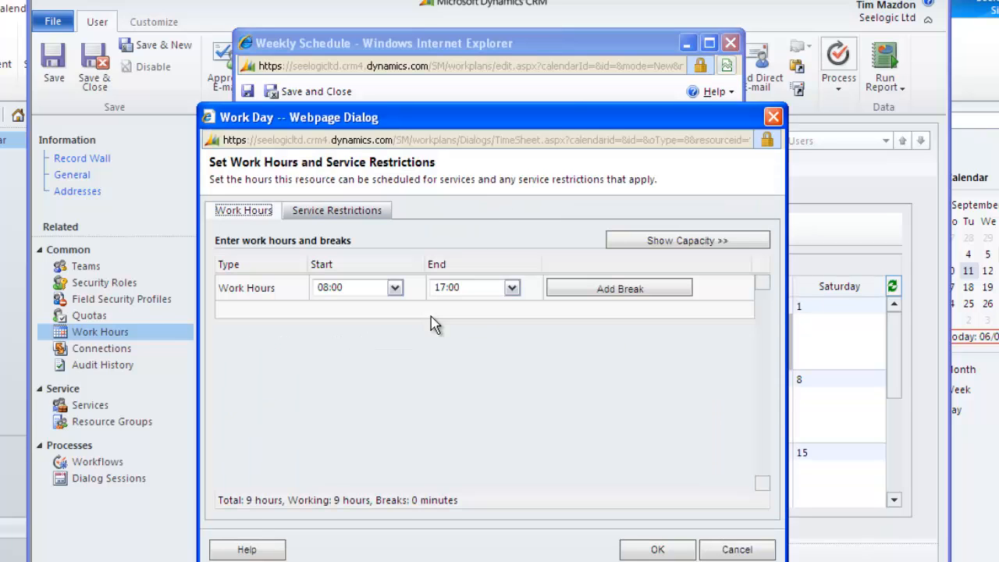
mouse_move(486, 304)
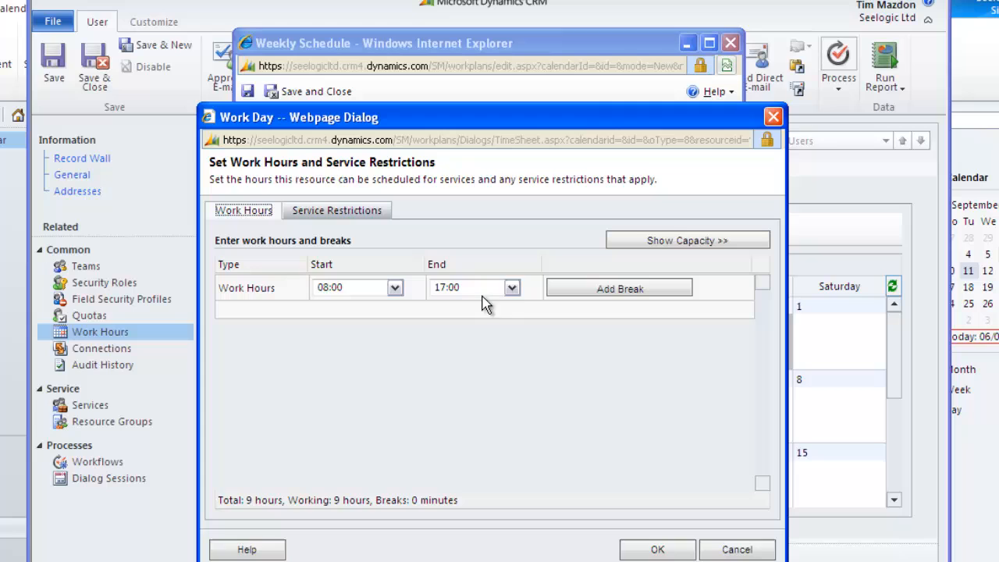
mouse_move(337, 215)
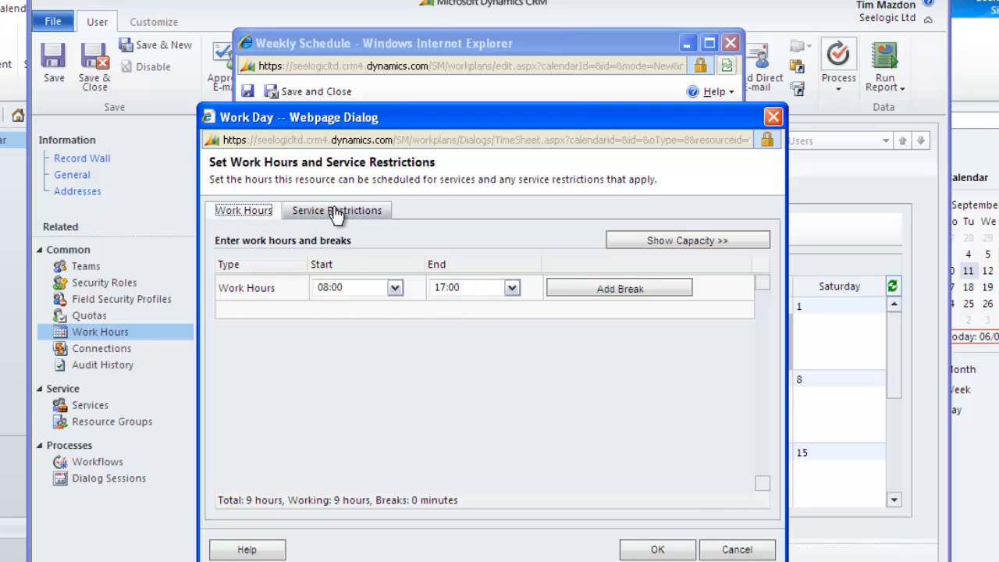
left_click(337, 210)
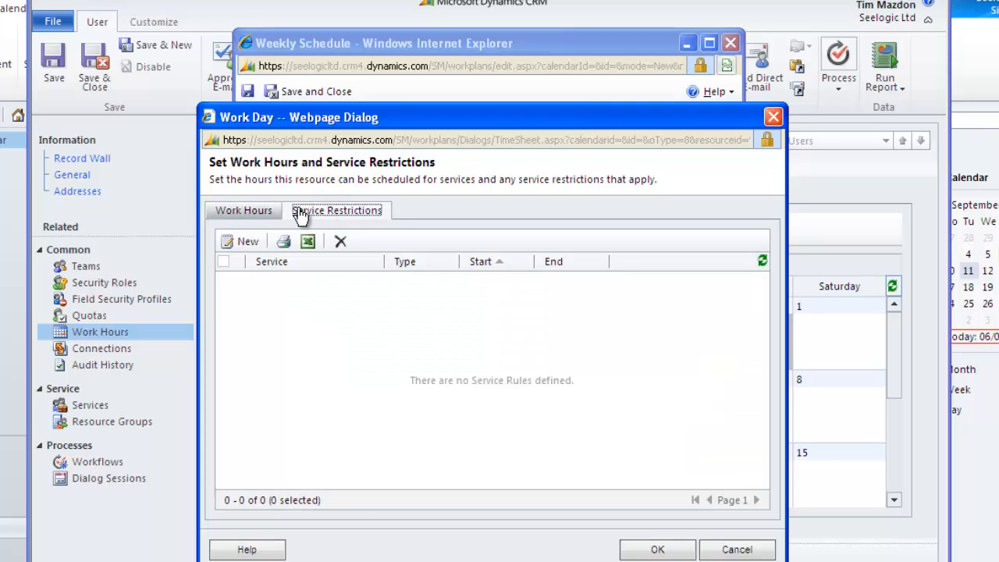
left_click(244, 209)
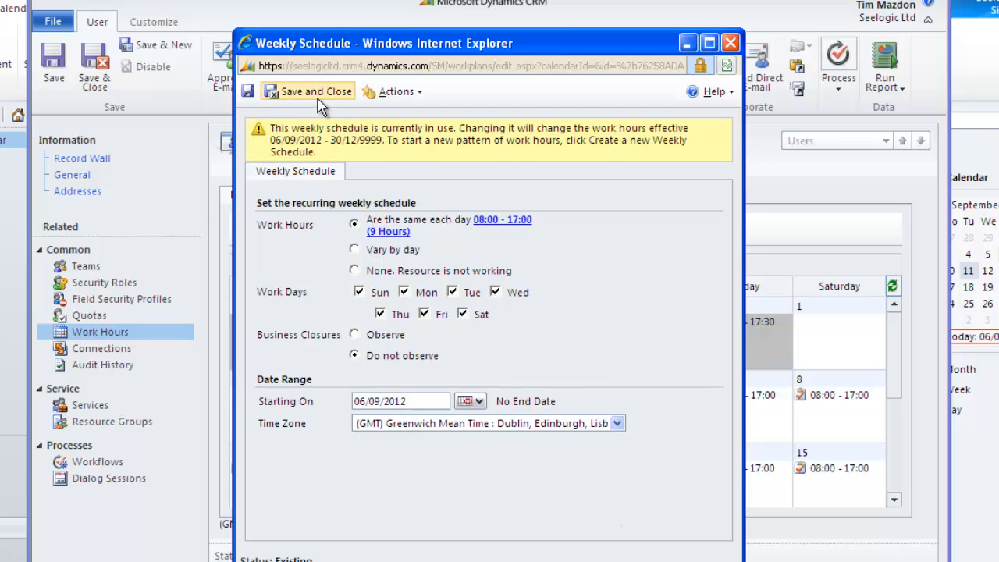
mouse_move(492, 106)
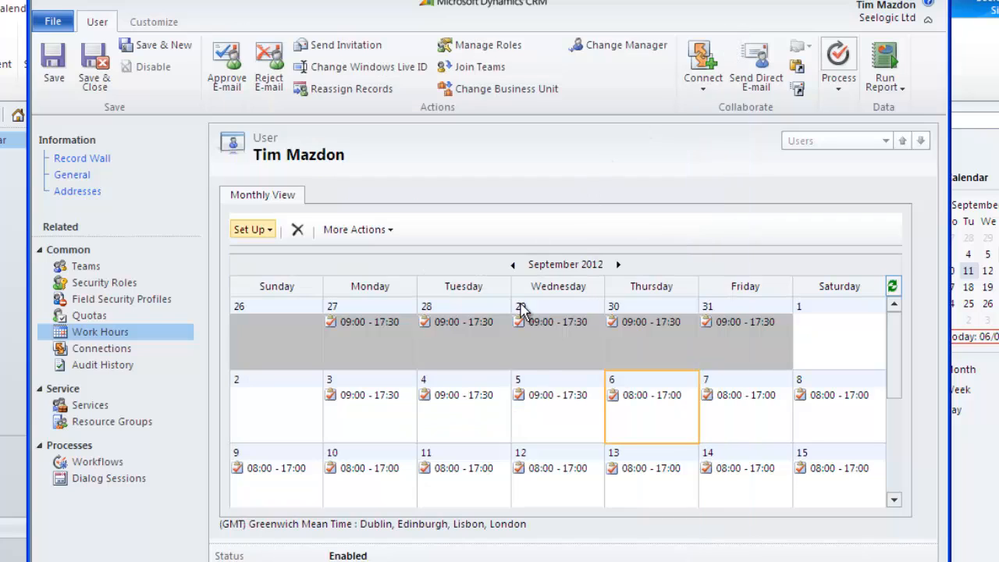
left_click(556, 406)
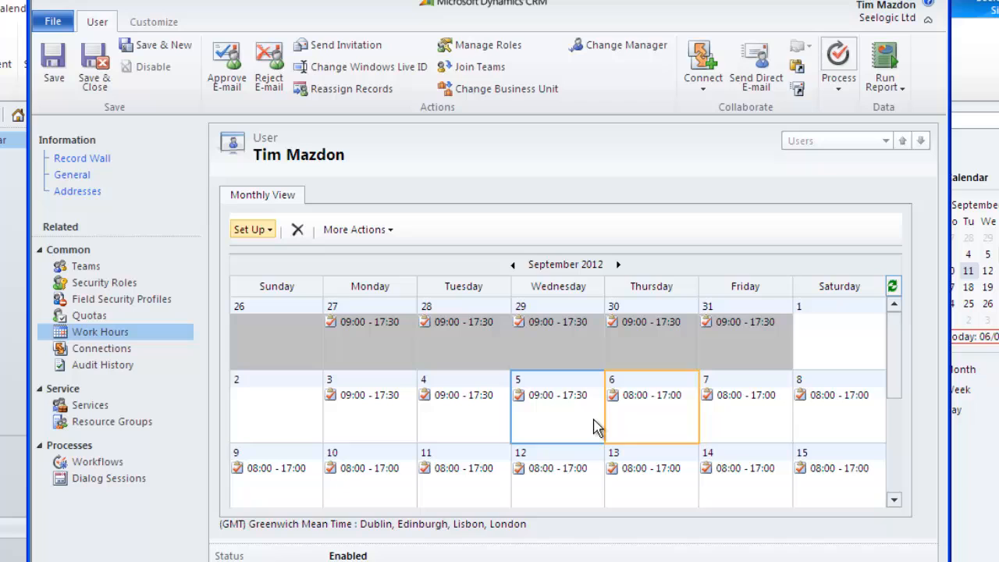
mouse_move(346, 363)
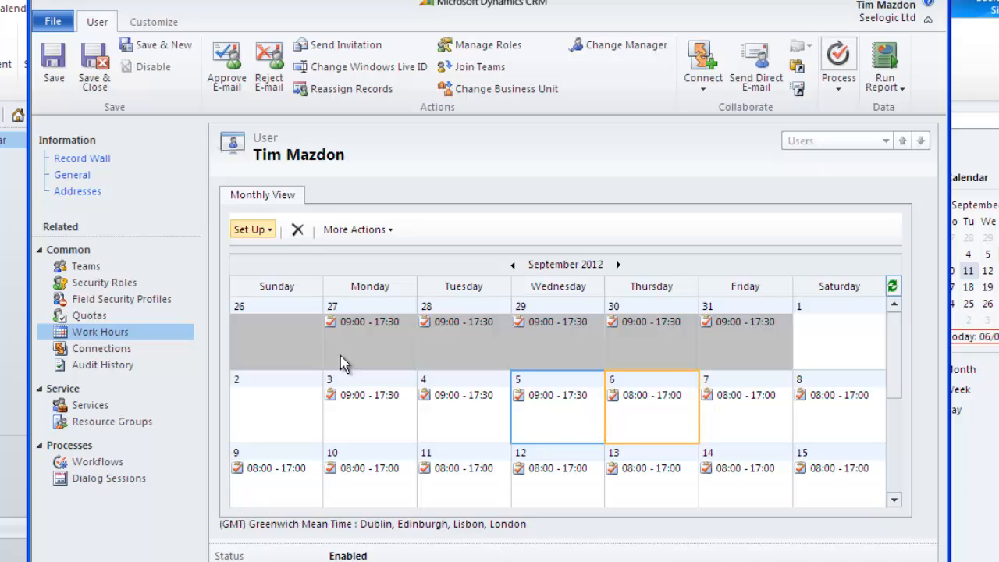
left_click(251, 228)
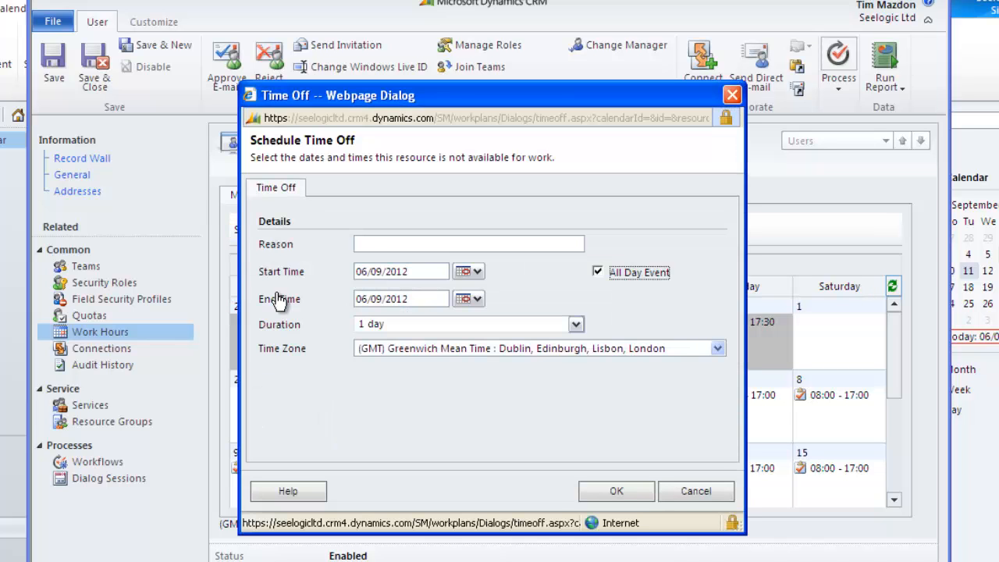
left_click(469, 244)
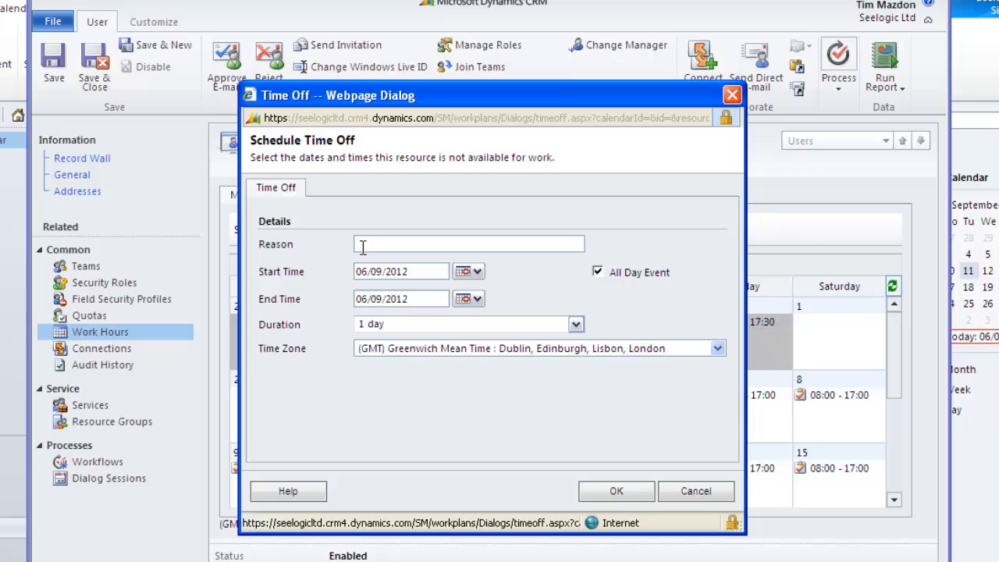
type("Holiday")
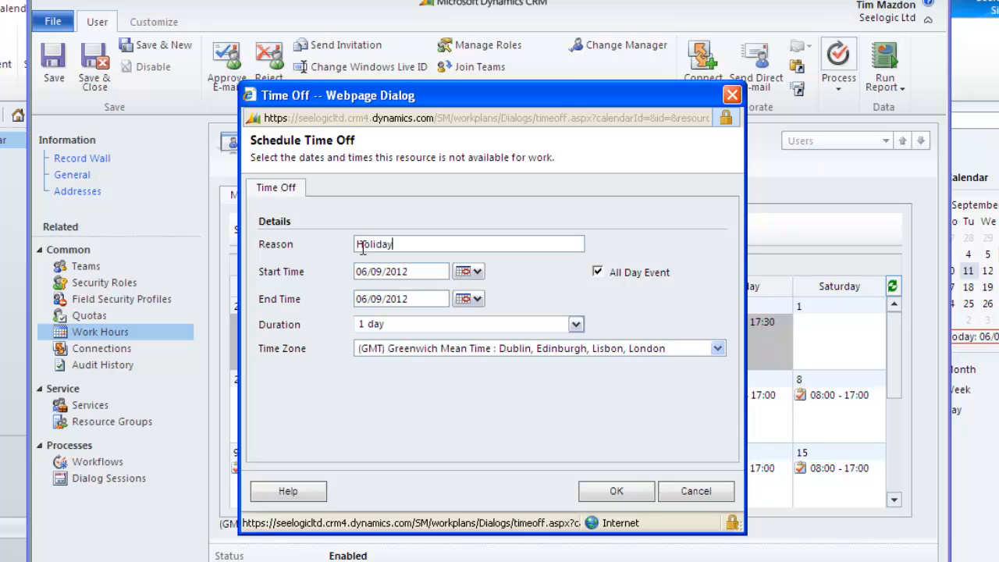
left_click(466, 272)
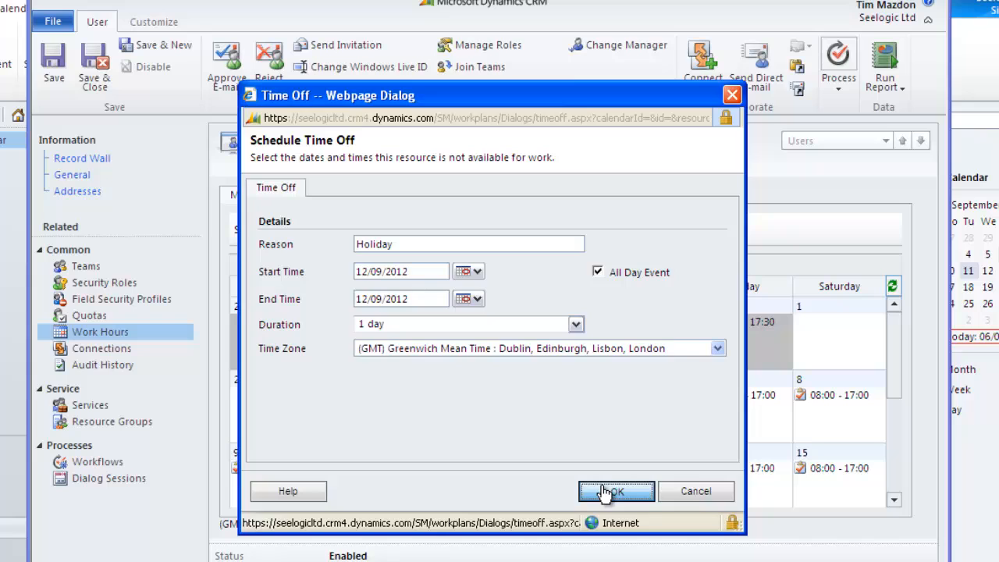
left_click(615, 491)
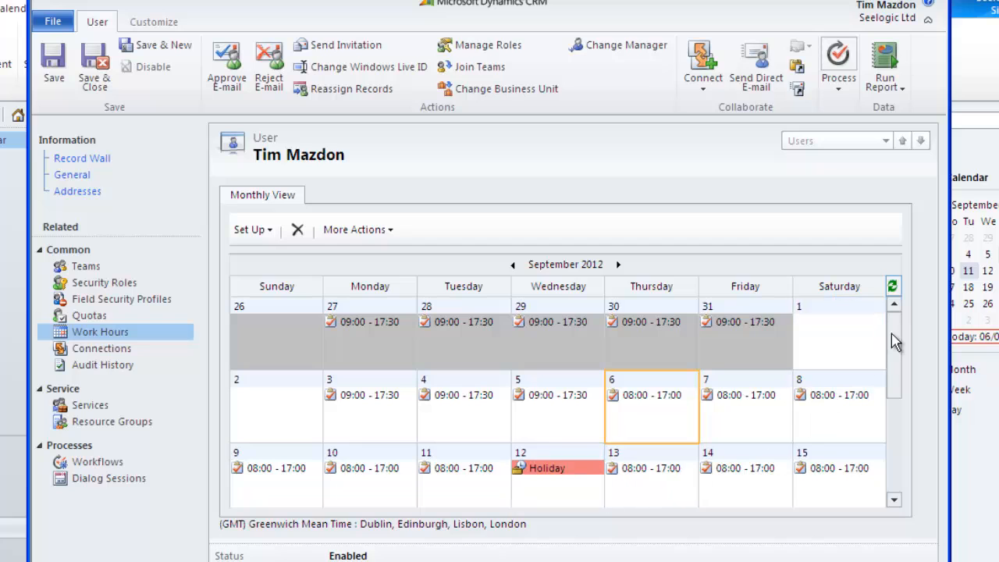
scroll("down", 3)
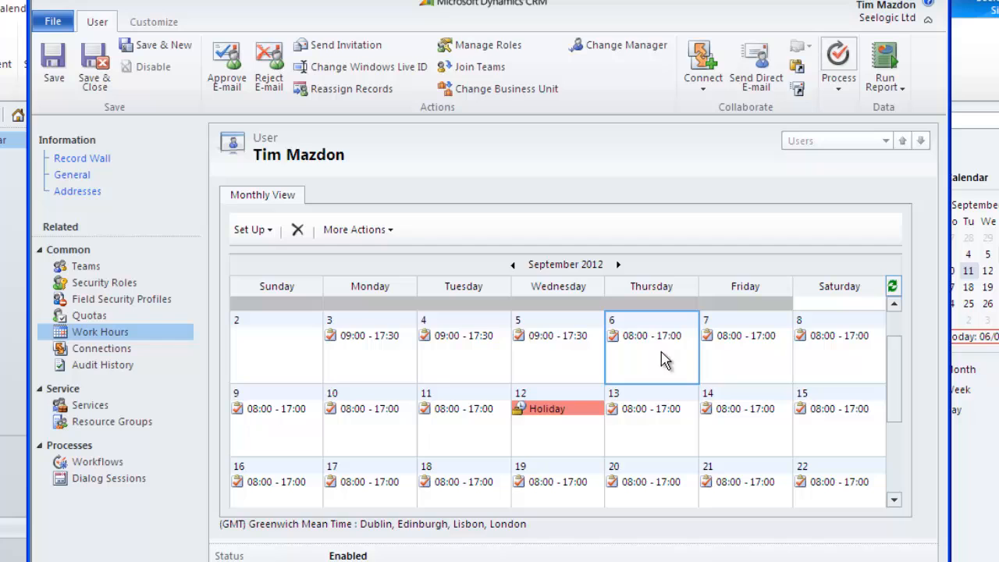
left_click(653, 421)
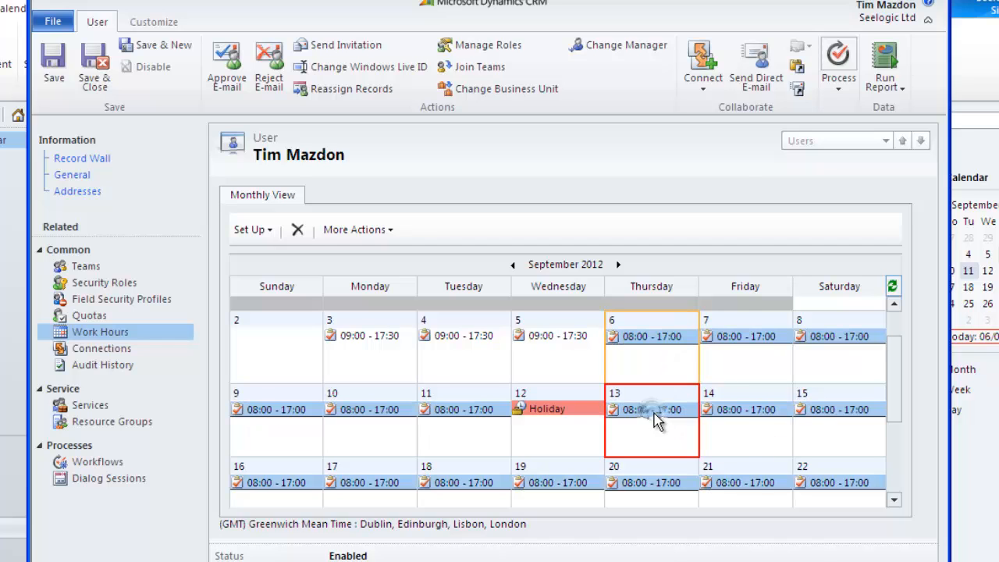
double_click(652, 409)
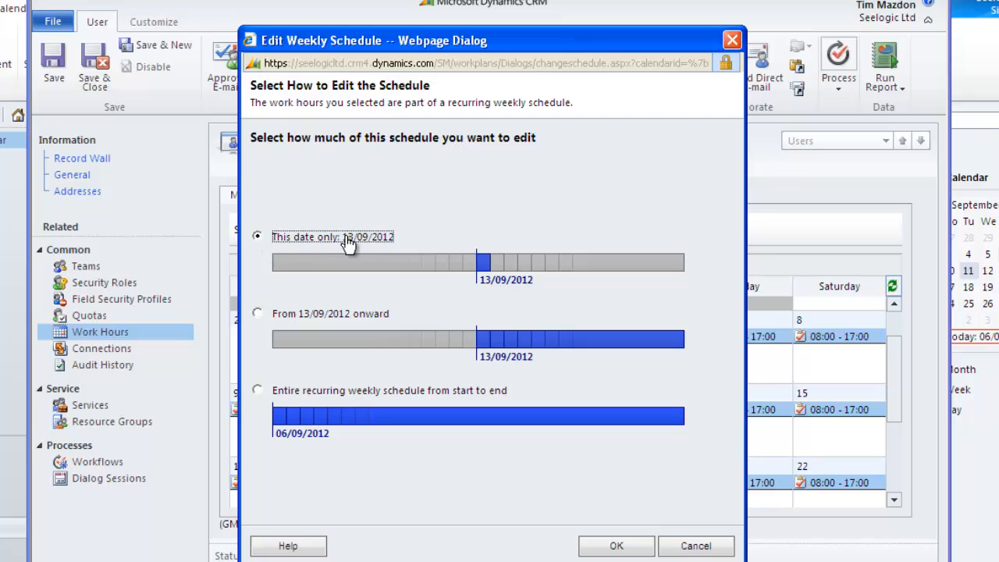
mouse_move(639, 538)
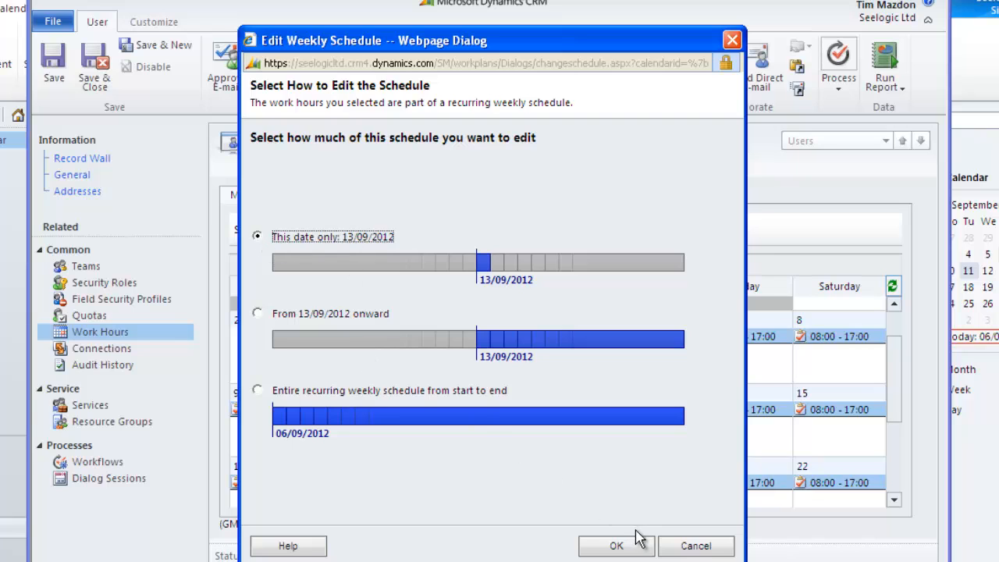
left_click(616, 547)
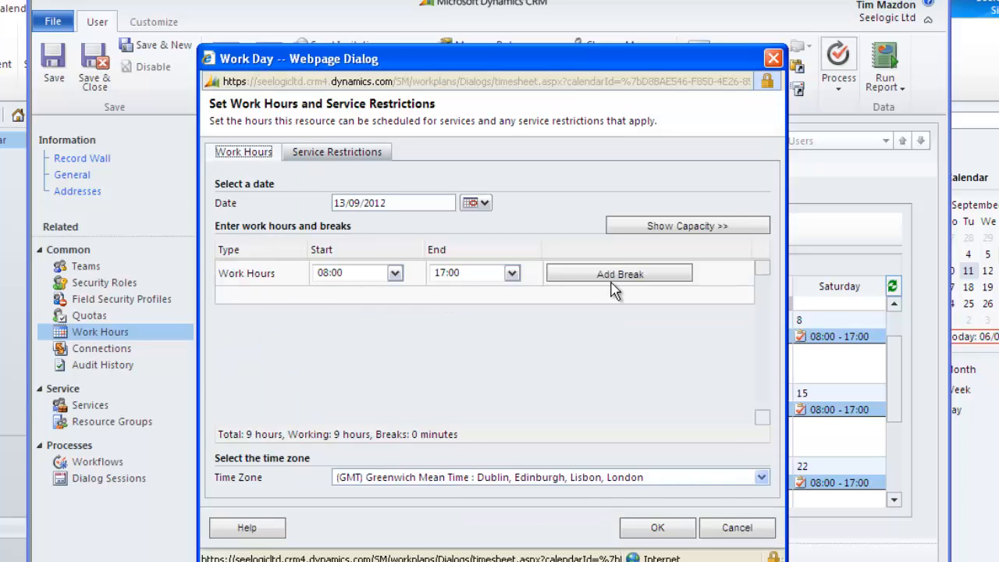
left_click(656, 528)
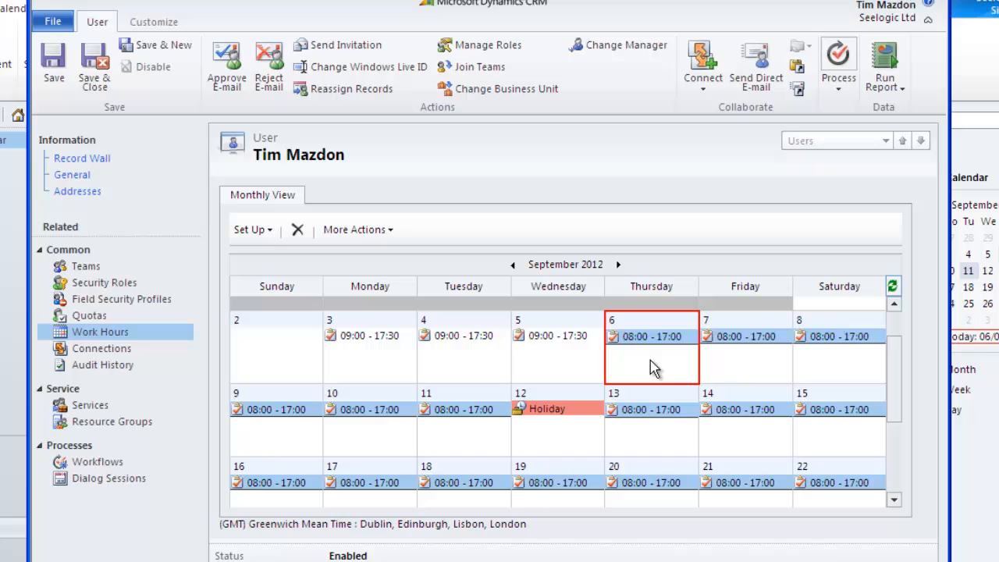
mouse_move(90, 406)
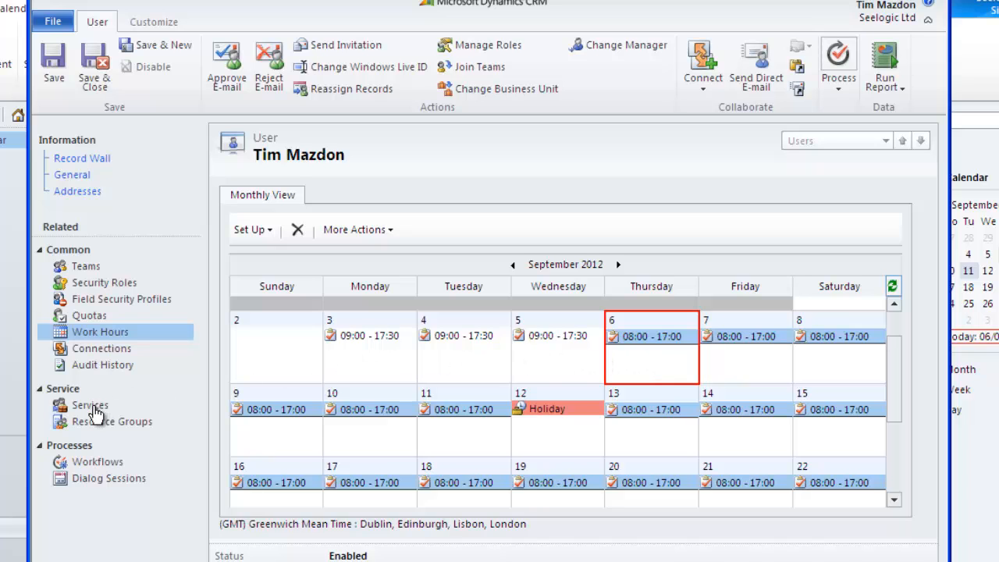
Step: View the user's services and resource groups, then return to the Service Calendar for 11 September 2012
left_click(89, 405)
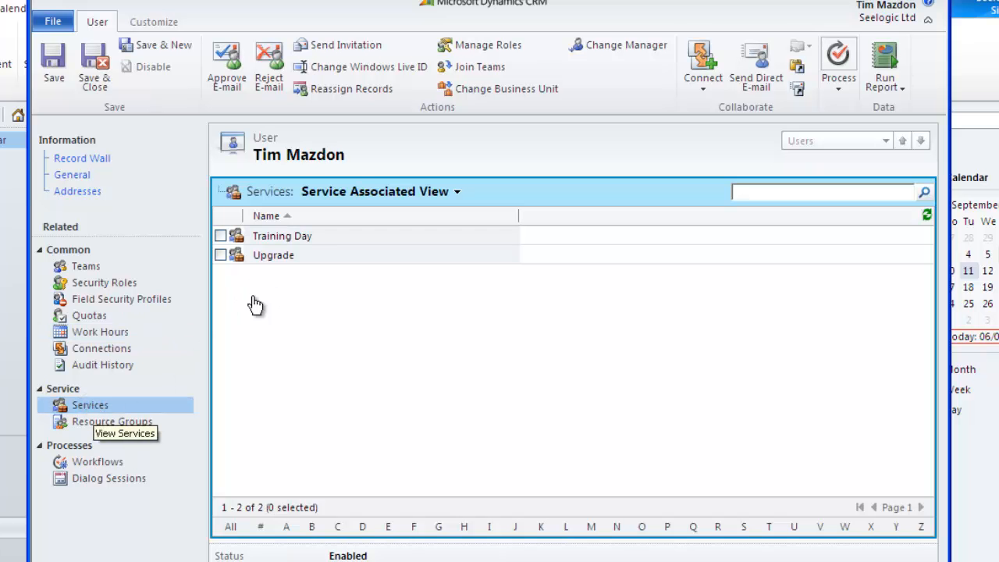
left_click(113, 422)
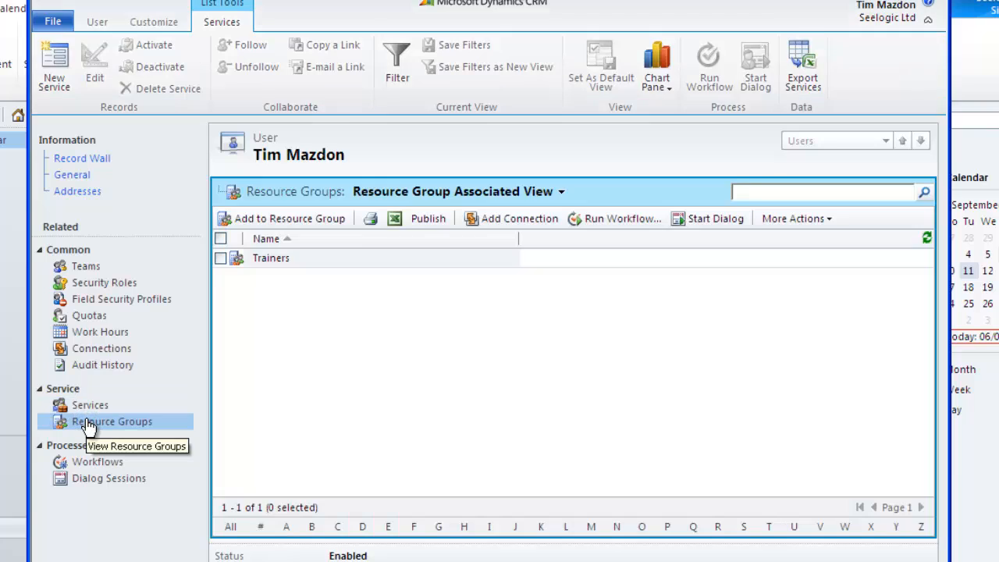
left_click(97, 22)
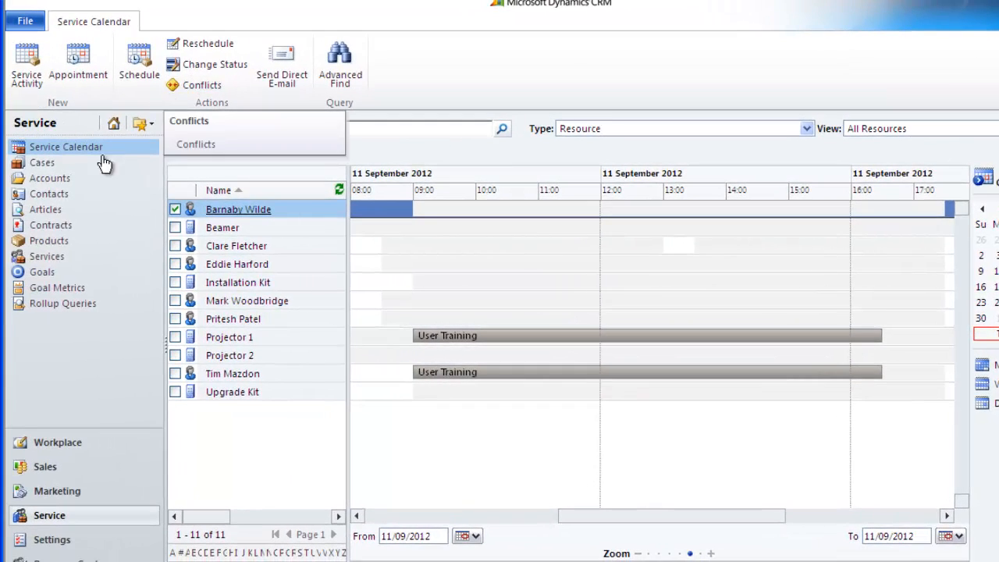
Step: Reach the Sites list in Business Management settings to begin a new site record
left_click(52, 540)
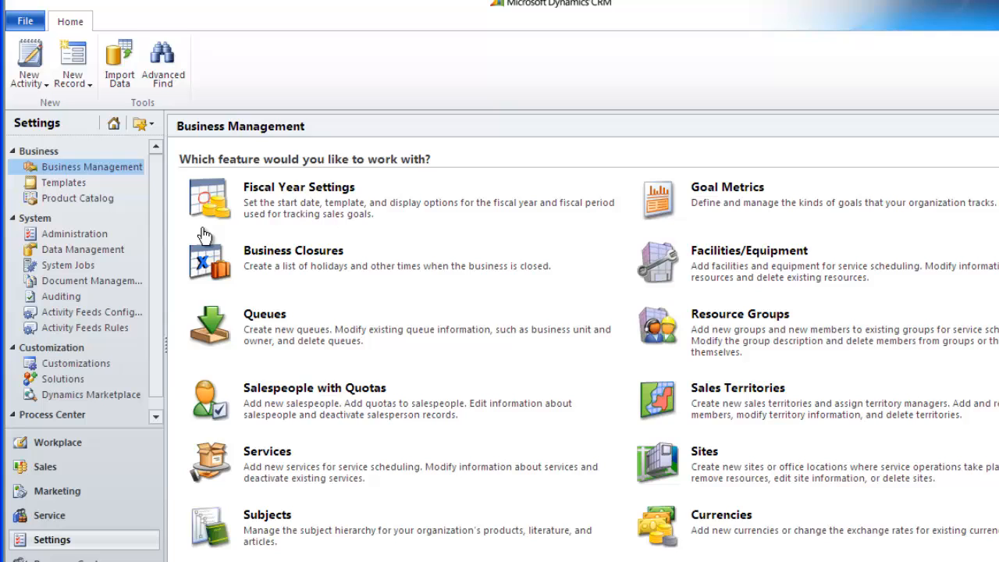
mouse_move(706, 459)
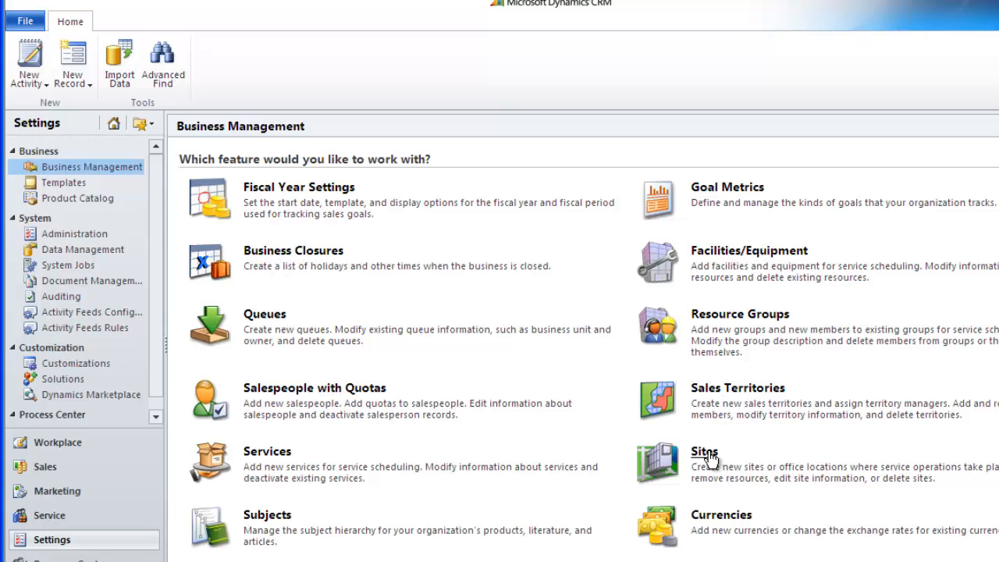
left_click(703, 451)
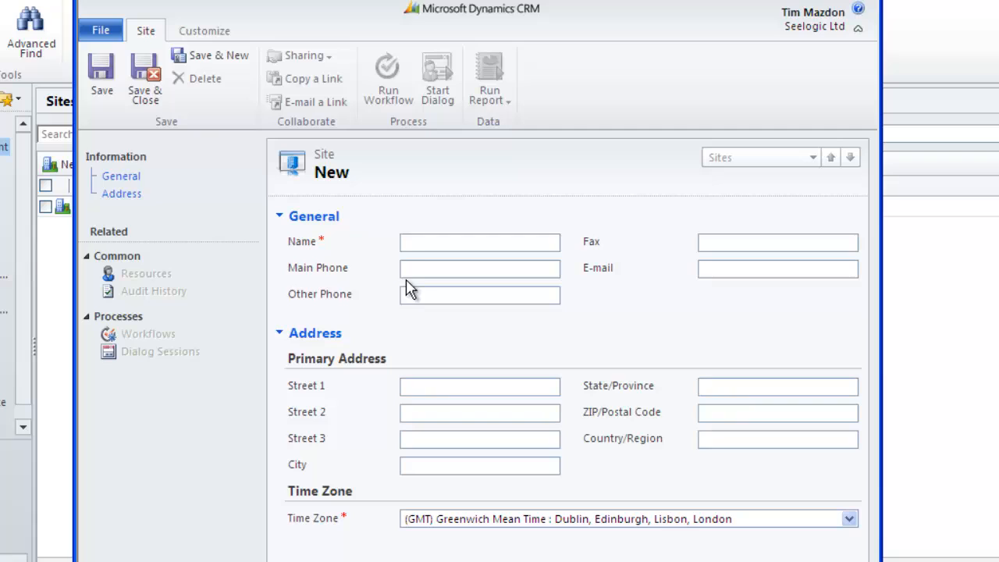
Step: Name the new site 'Manchester' with GMT time zone and save the record
left_click(479, 240)
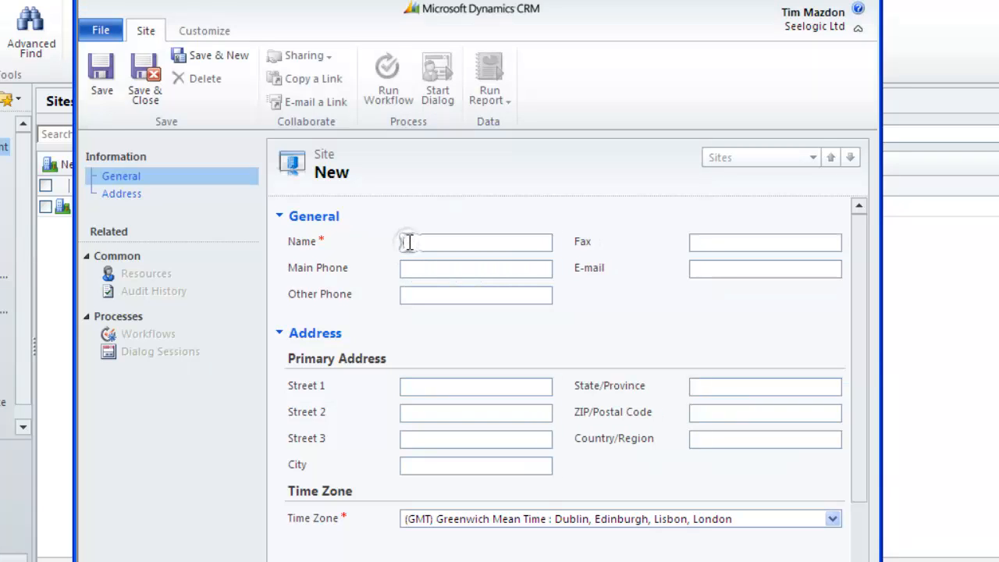
type("Manches")
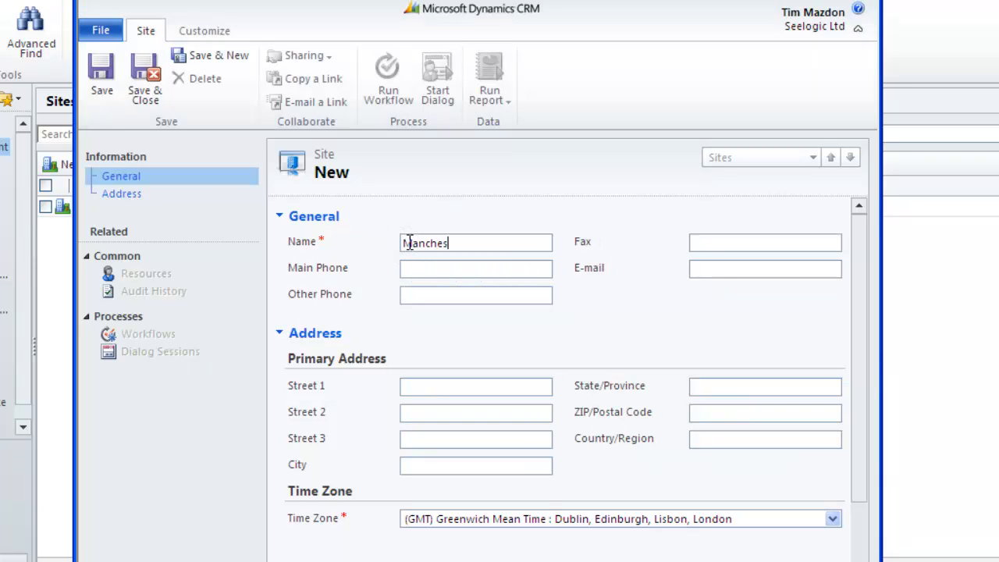
type("ter")
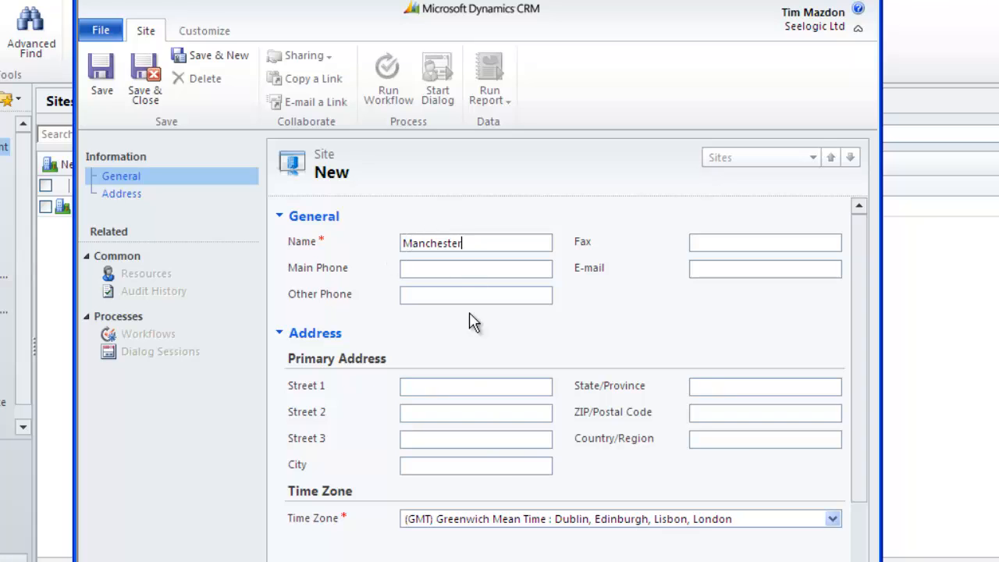
mouse_move(498, 491)
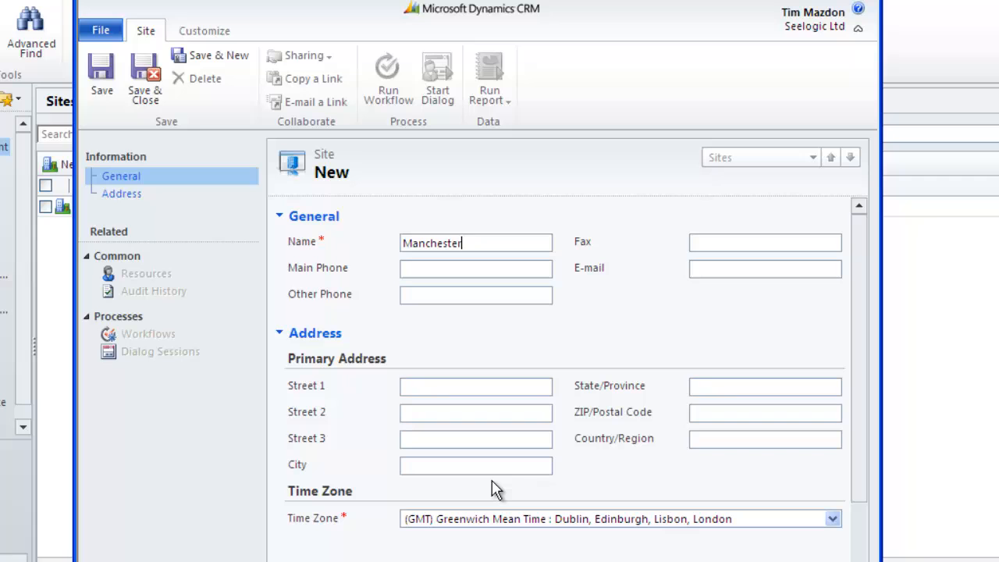
left_click(101, 75)
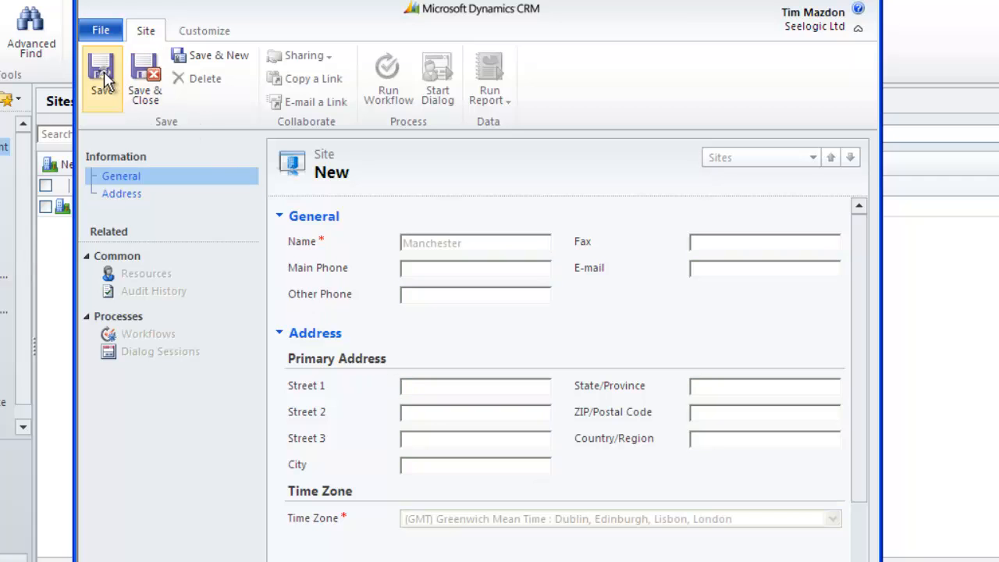
left_click(101, 74)
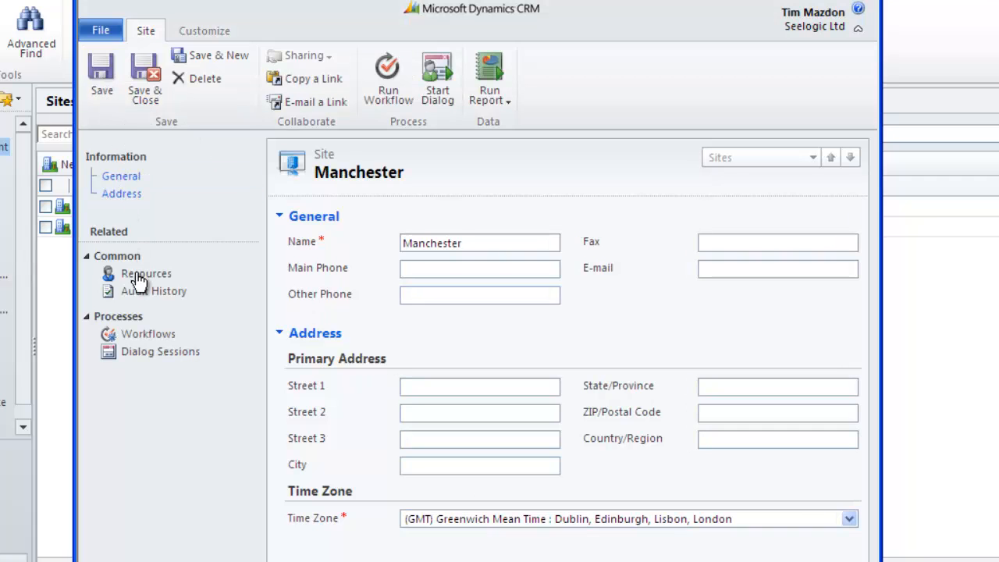
left_click(145, 273)
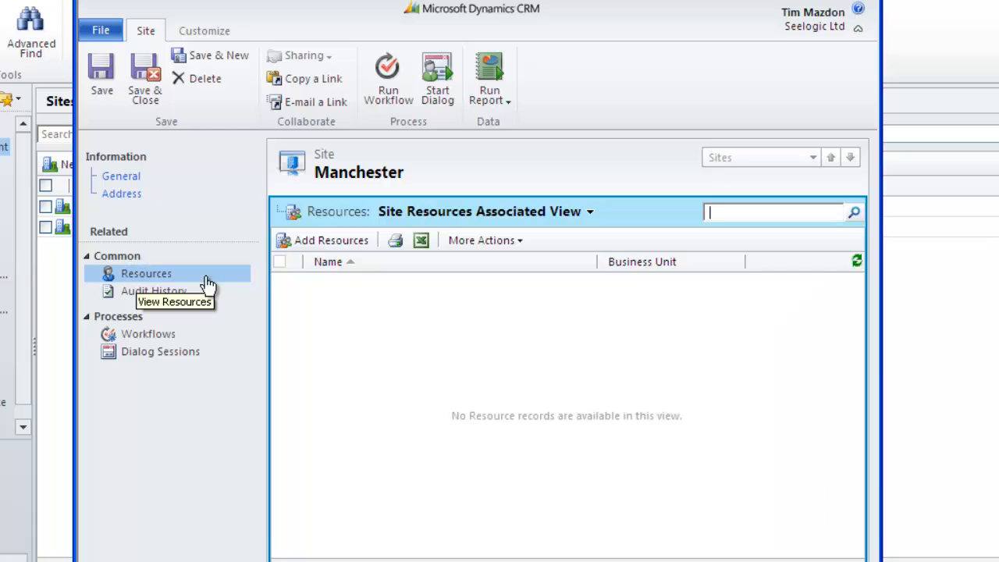
mouse_move(331, 240)
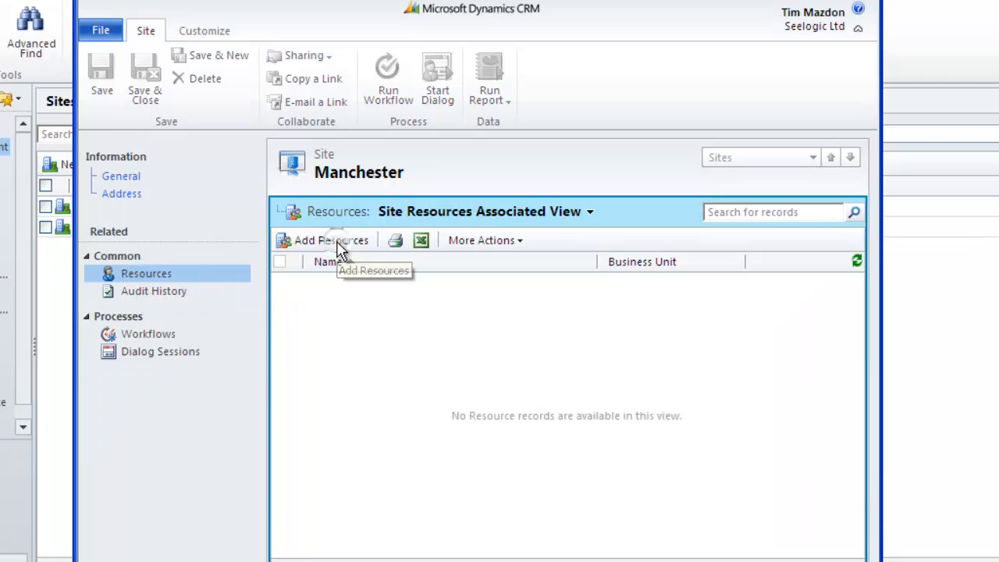
left_click(331, 241)
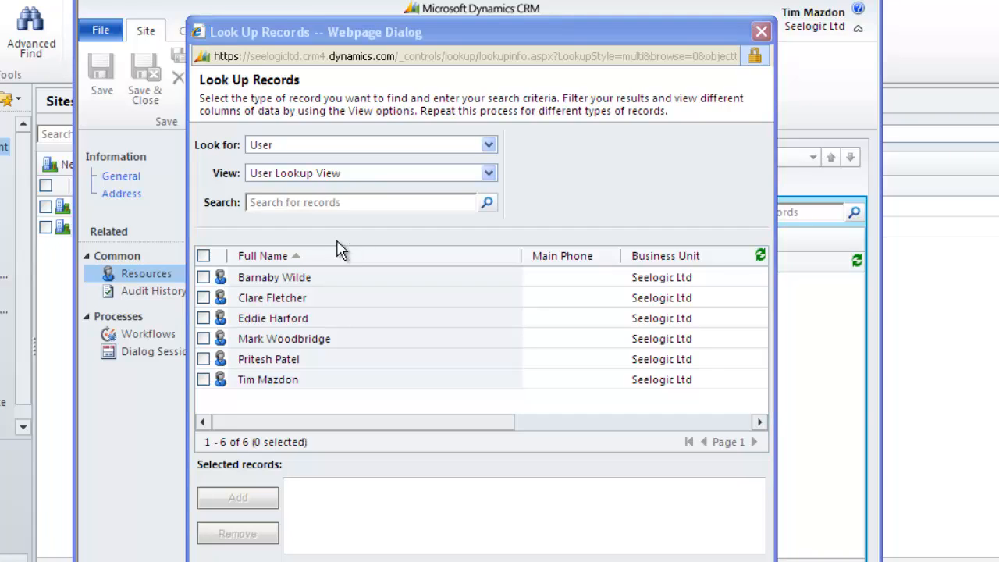
mouse_move(285, 344)
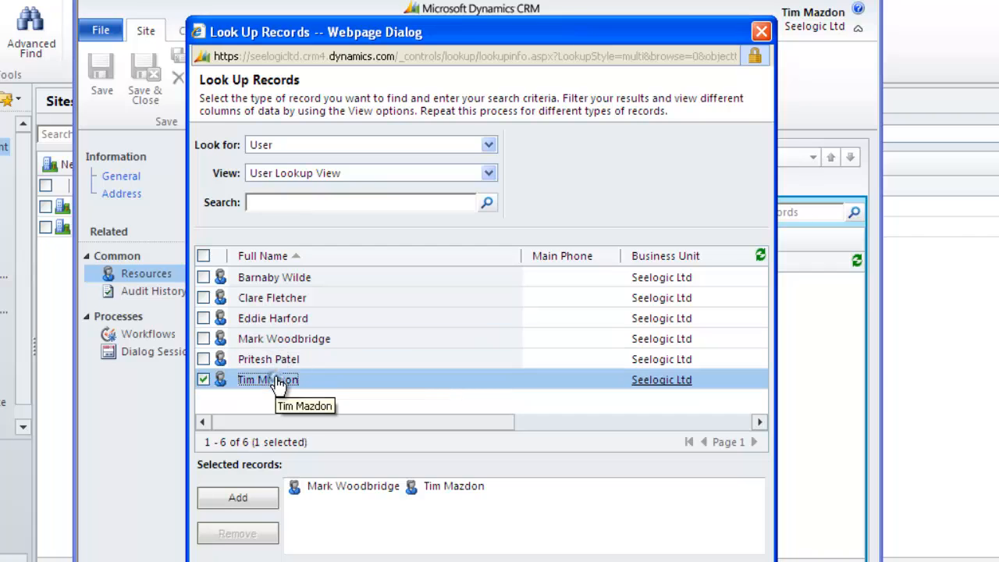
mouse_move(492, 173)
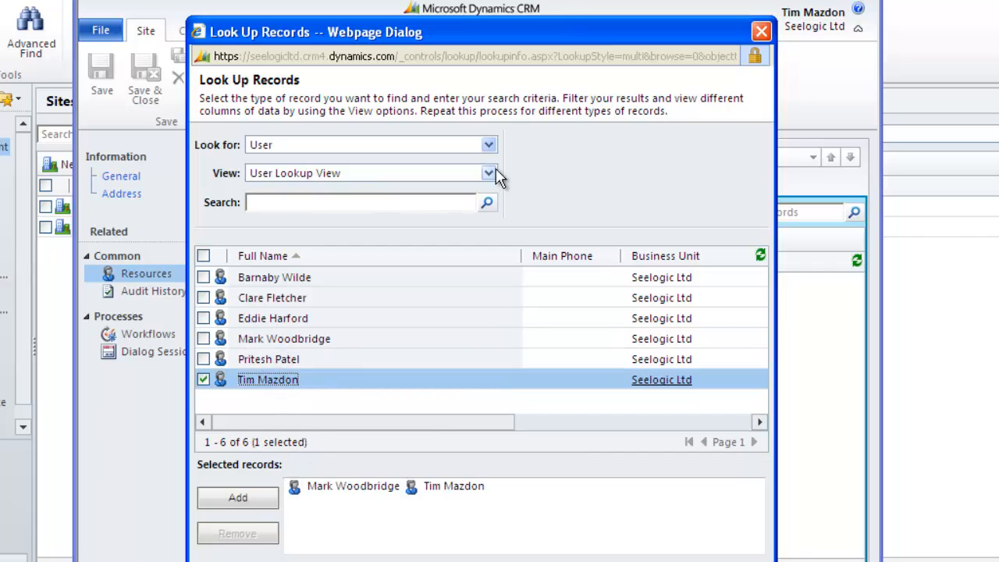
left_click(488, 144)
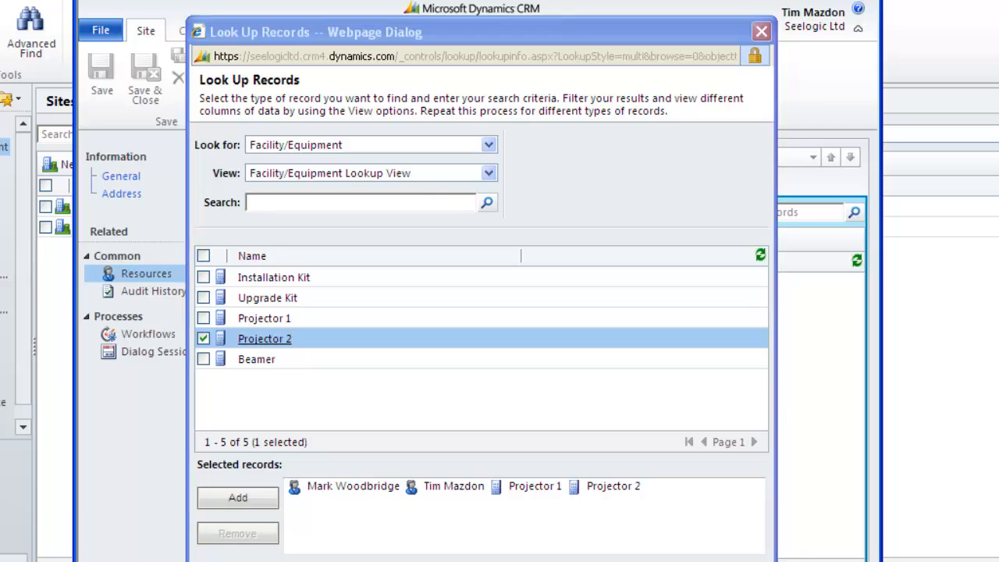
left_click(237, 497)
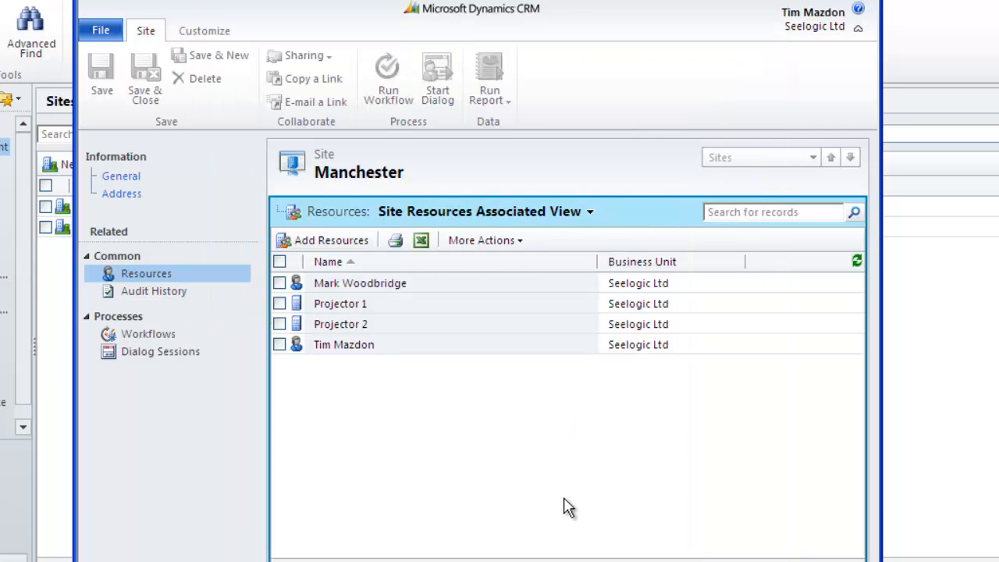
mouse_move(201, 237)
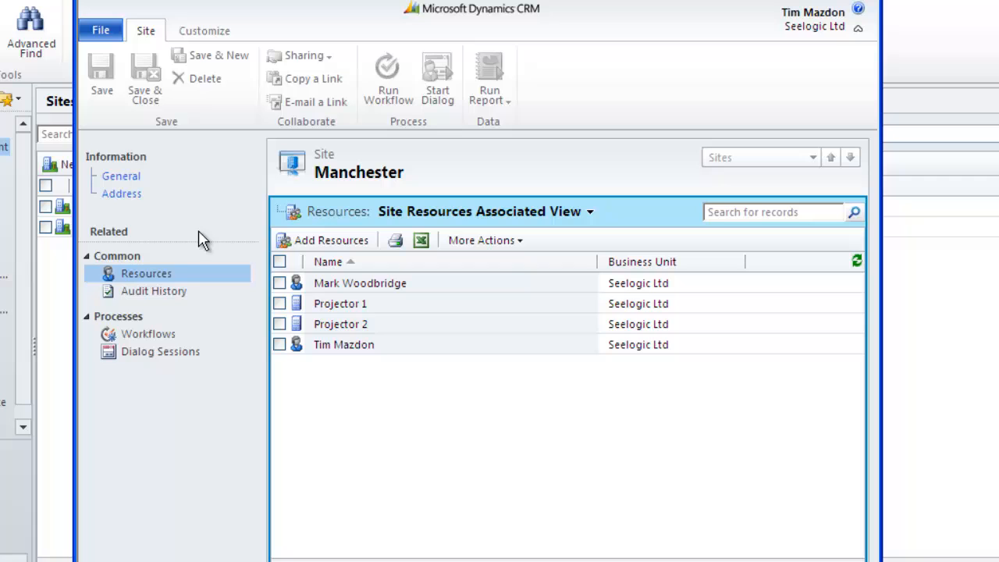
left_click(122, 175)
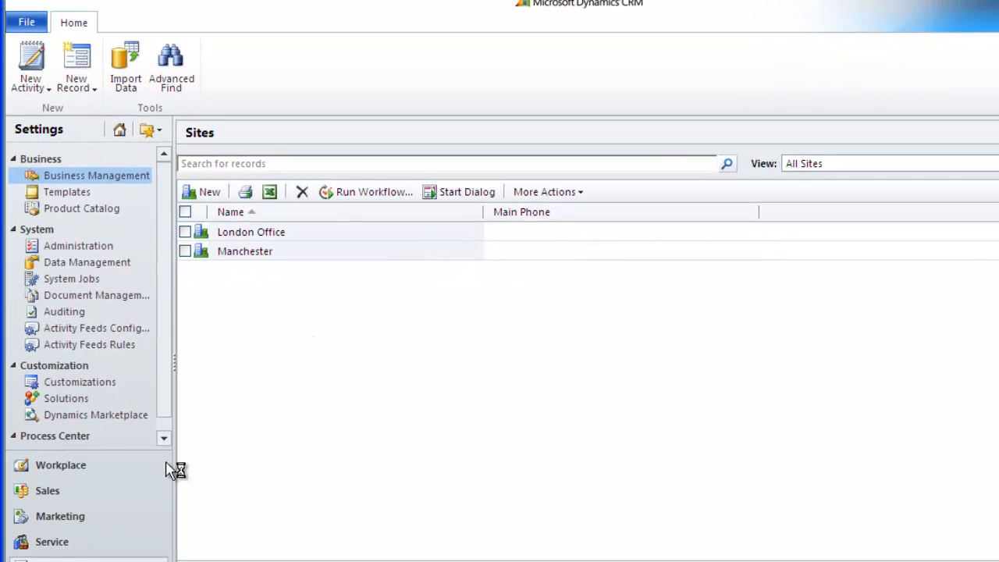
Step: Start a new blank Service Activity from the Service Calendar via Schedule
left_click(52, 542)
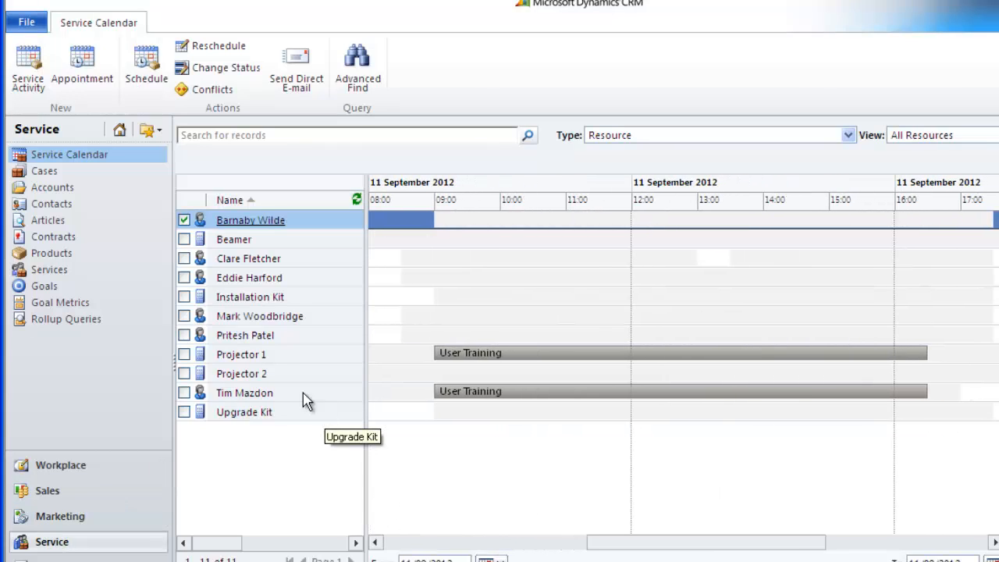
left_click(145, 65)
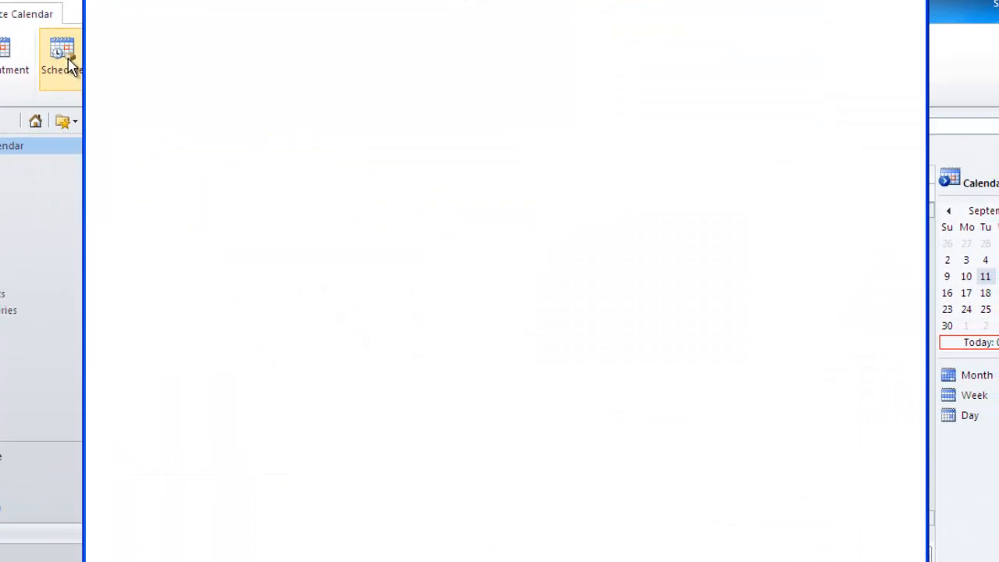
left_click(61, 59)
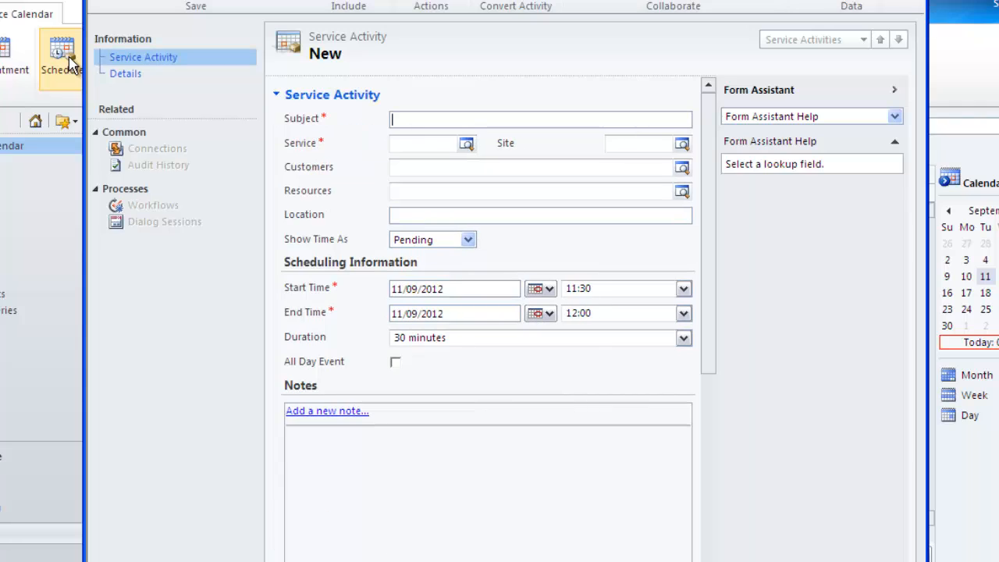
left_click(59, 60)
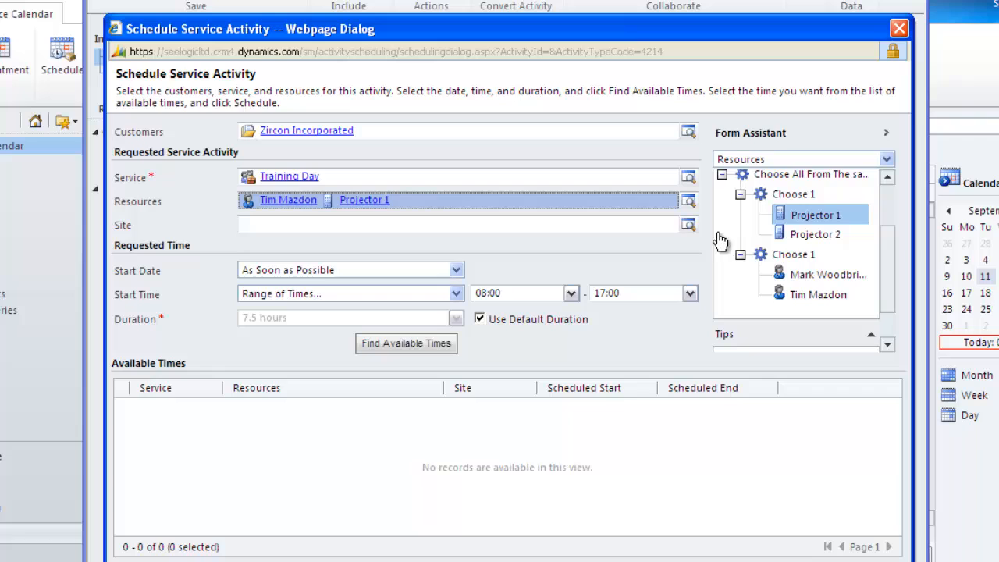
mouse_move(437, 312)
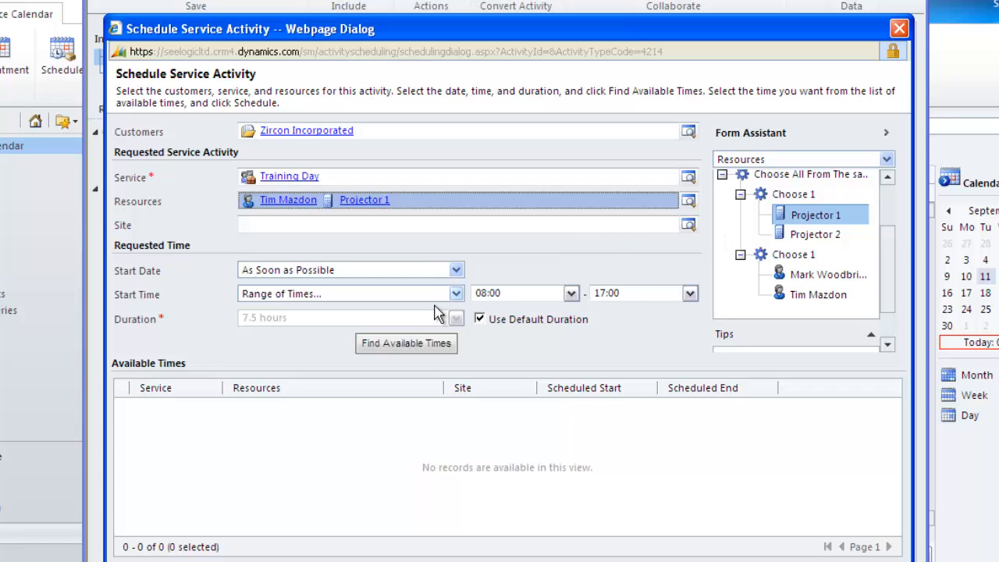
left_click(406, 344)
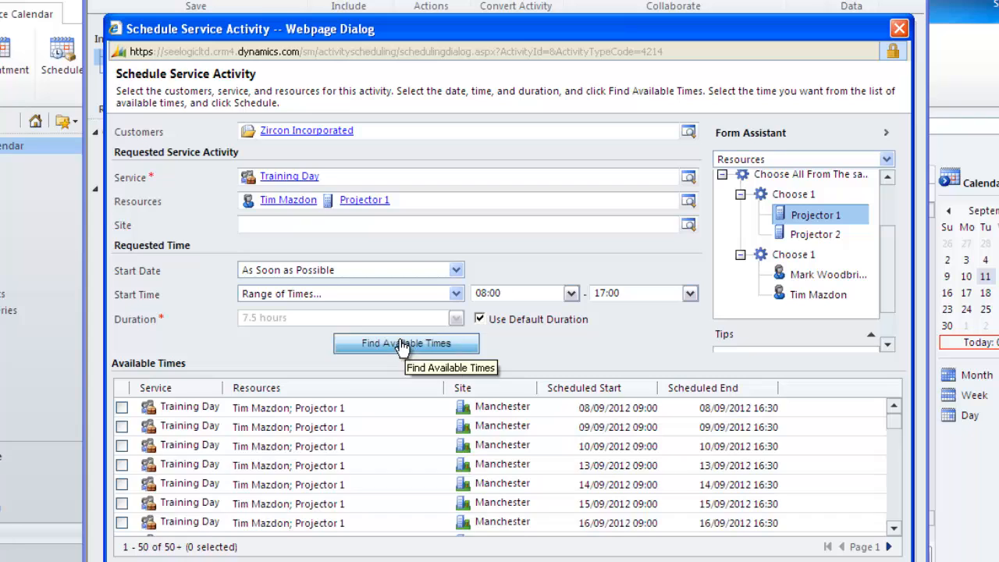
mouse_move(492, 449)
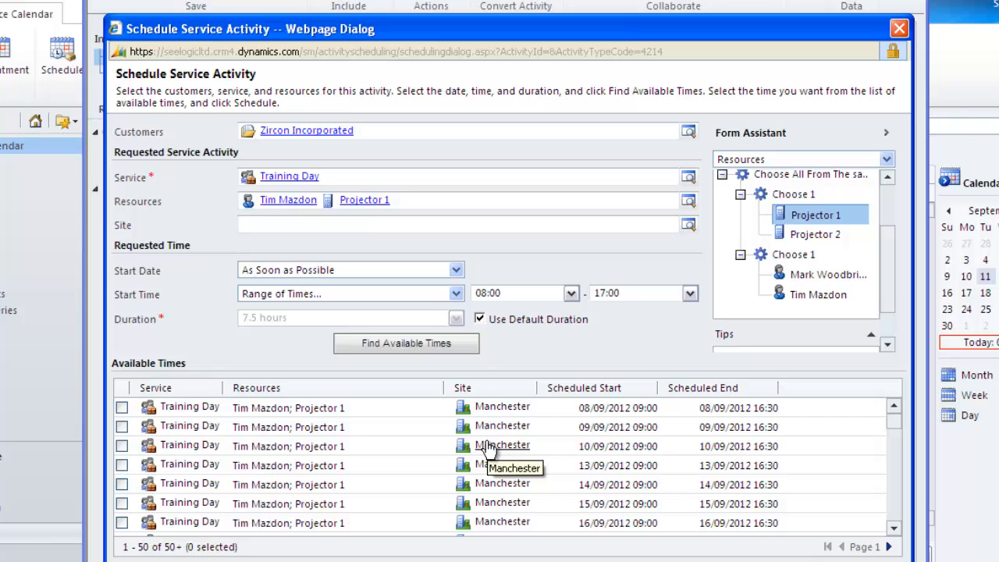
mouse_move(490, 447)
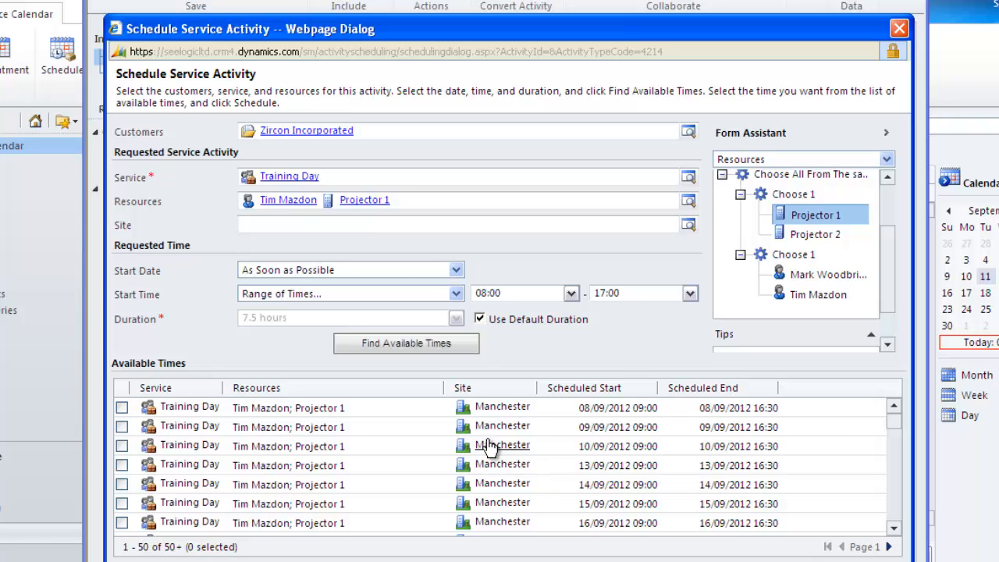
Step: Set the site to London Office and search, returning no available times
left_click(461, 224)
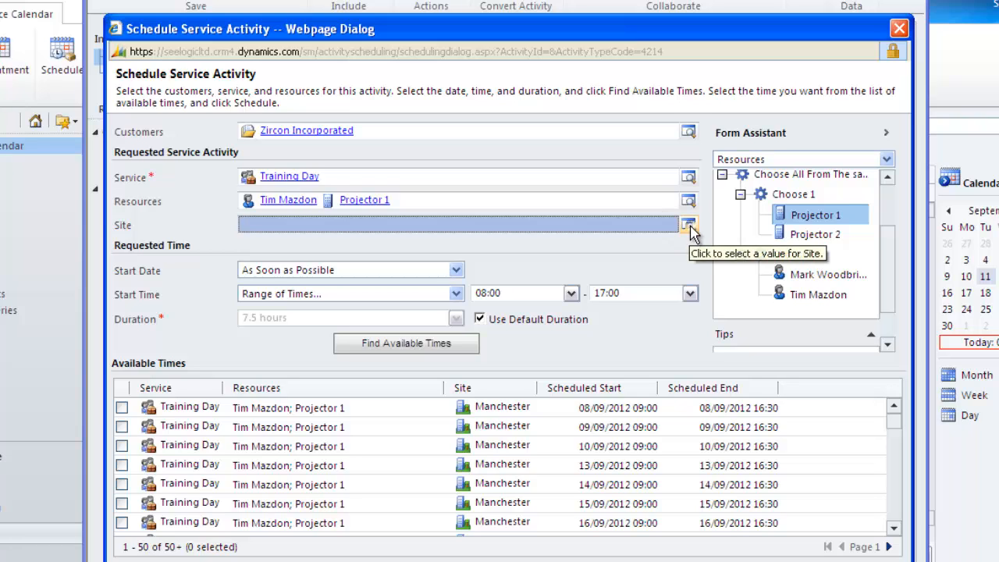
left_click(689, 225)
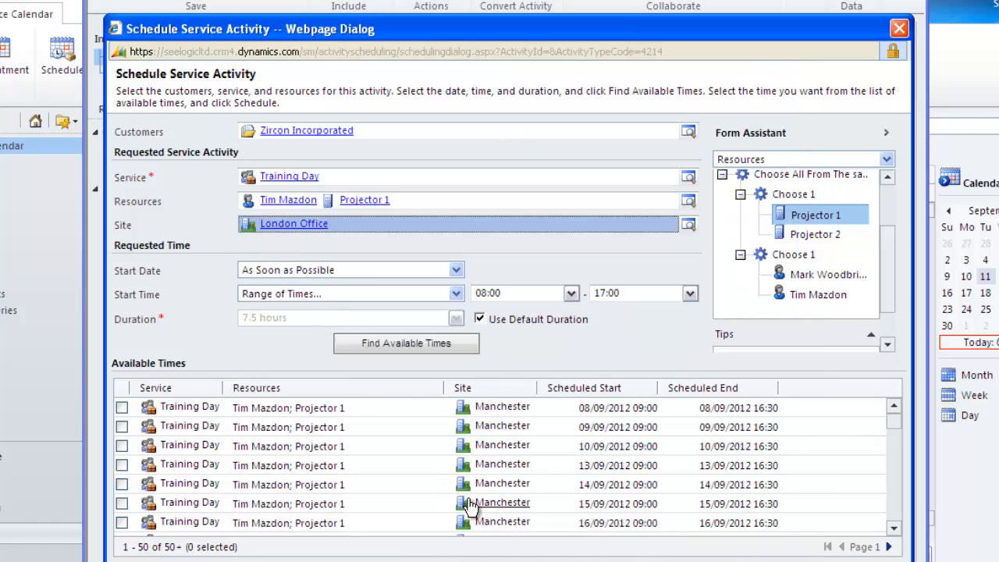
left_click(406, 343)
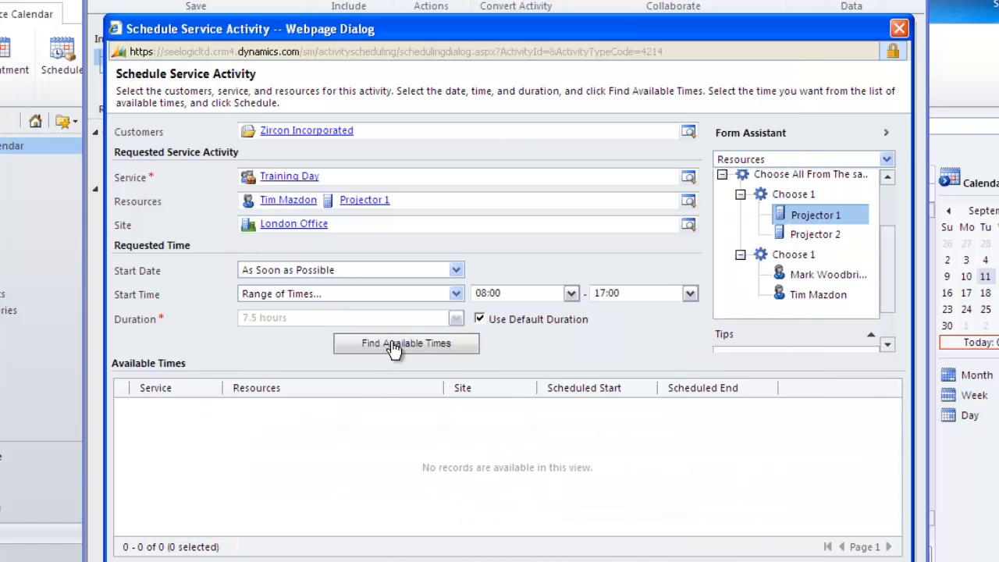
mouse_move(570, 477)
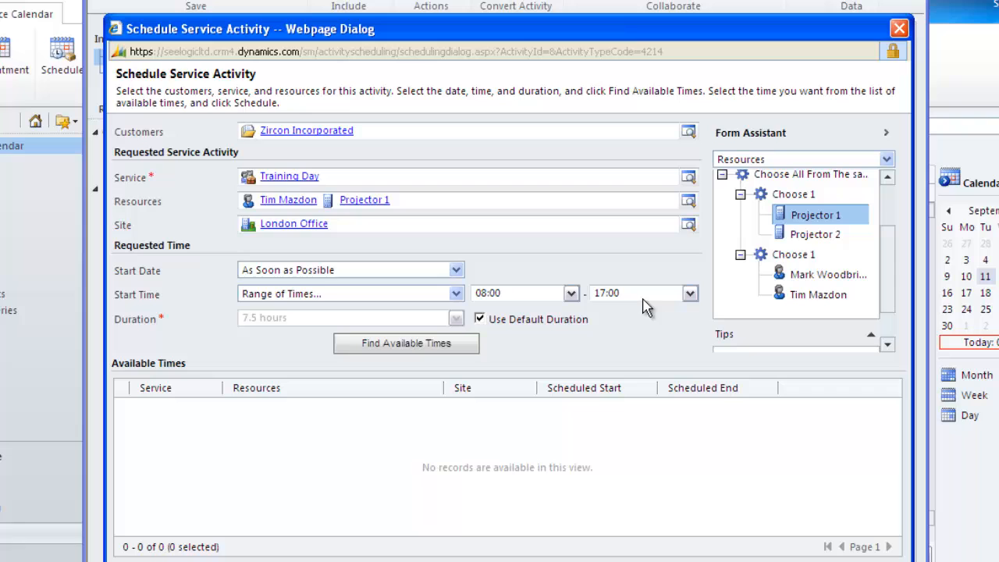
Step: Set the site back to Manchester and list its 50 Training Day slots again
left_click(688, 224)
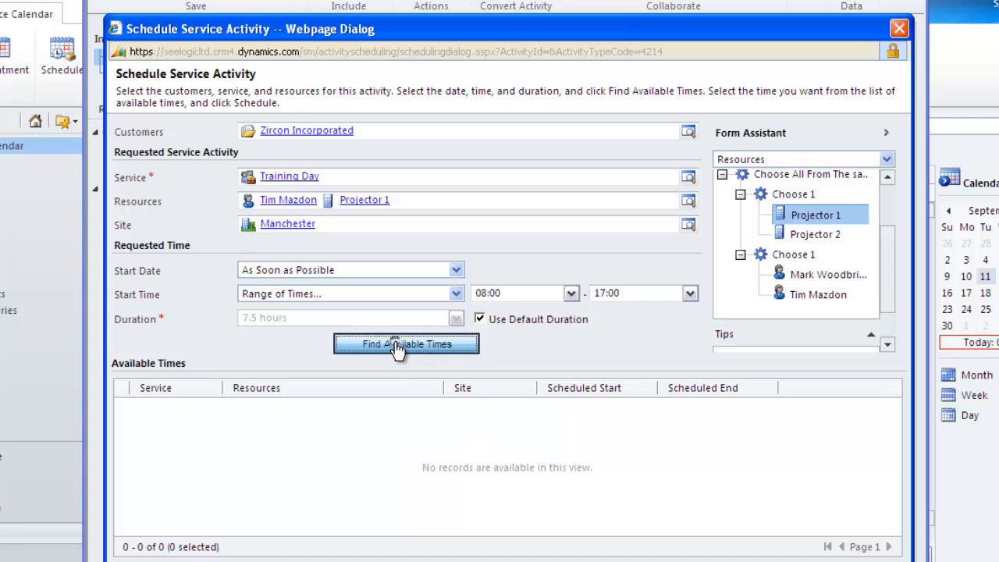
left_click(405, 343)
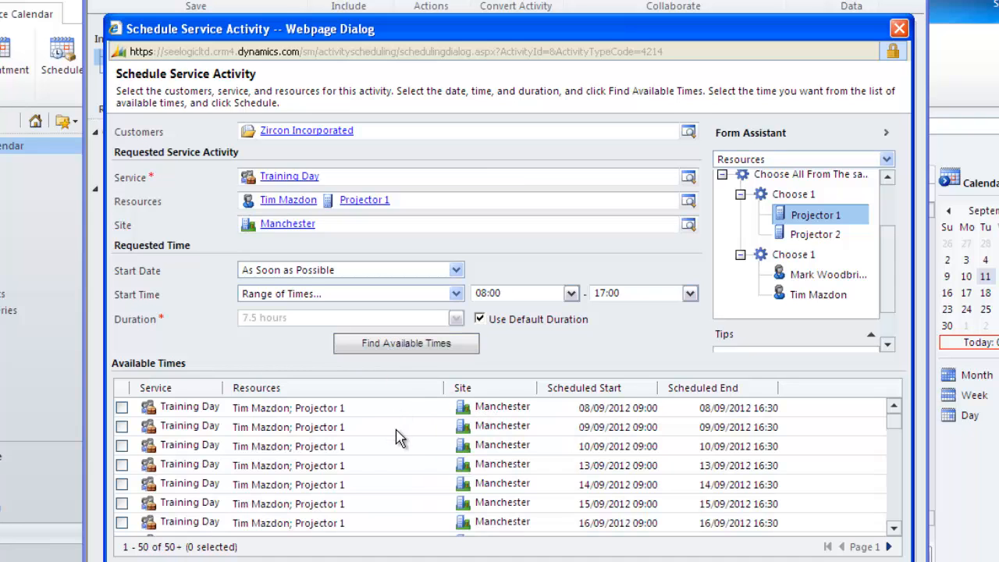
mouse_move(400, 484)
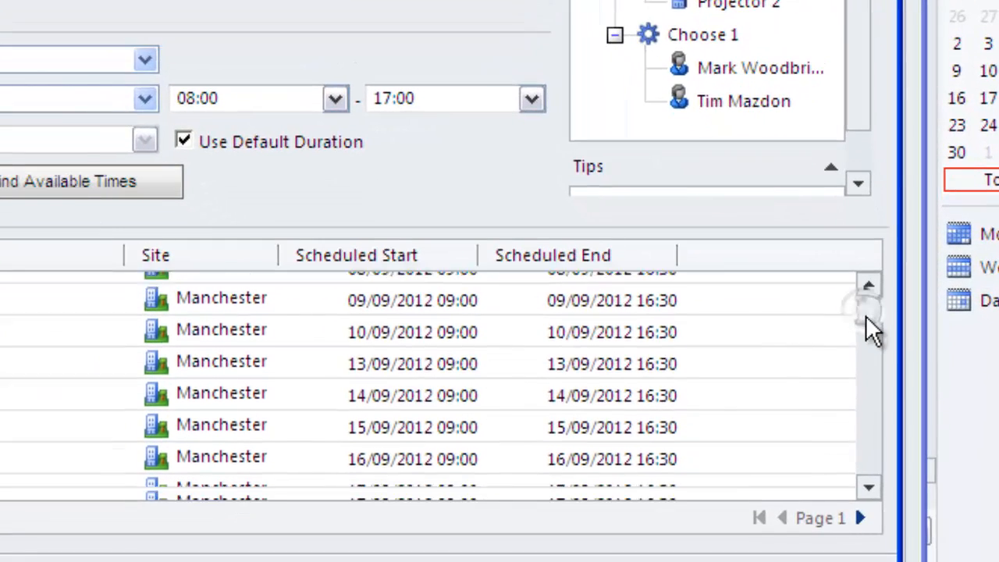
scroll("down", 3)
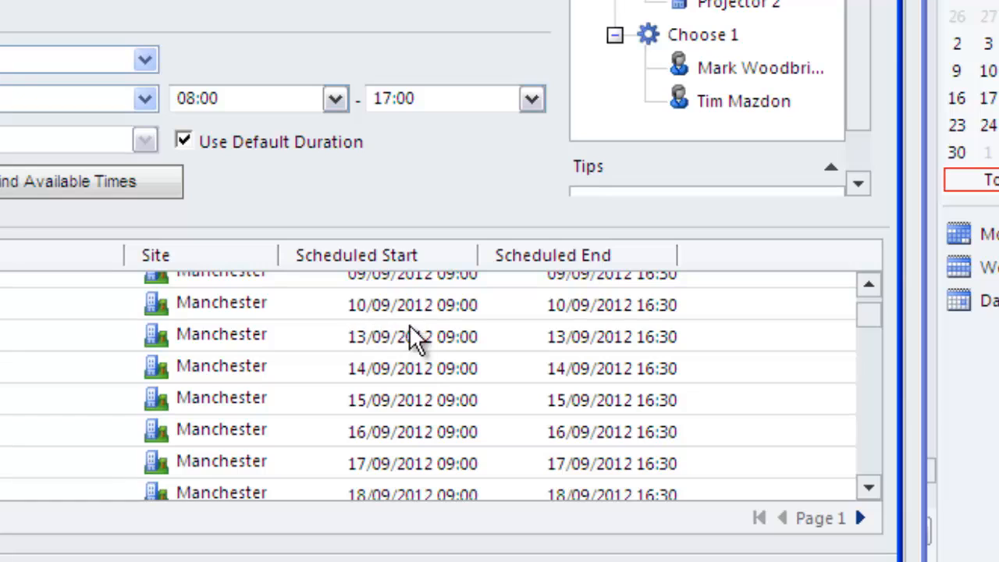
mouse_move(378, 340)
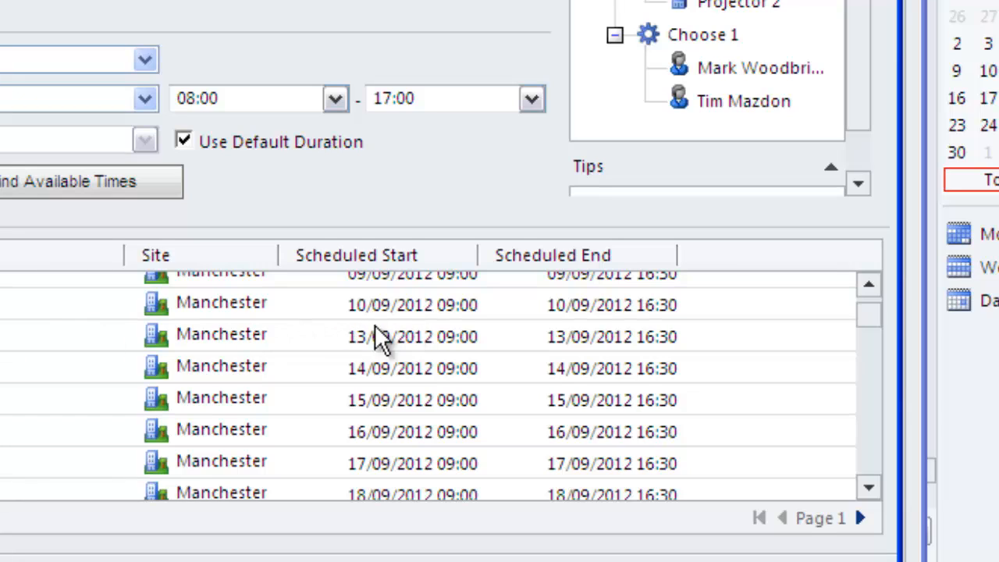
mouse_move(481, 367)
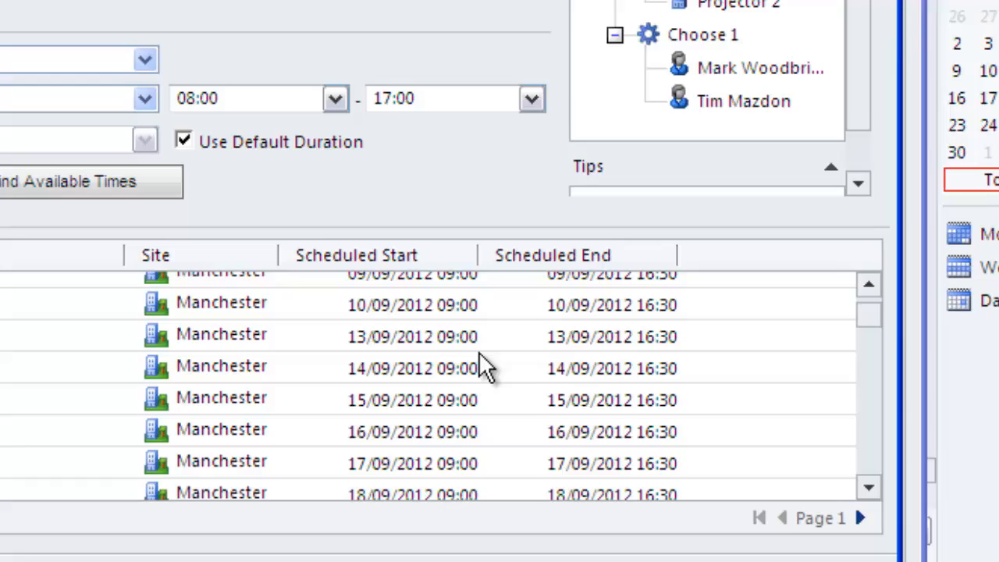